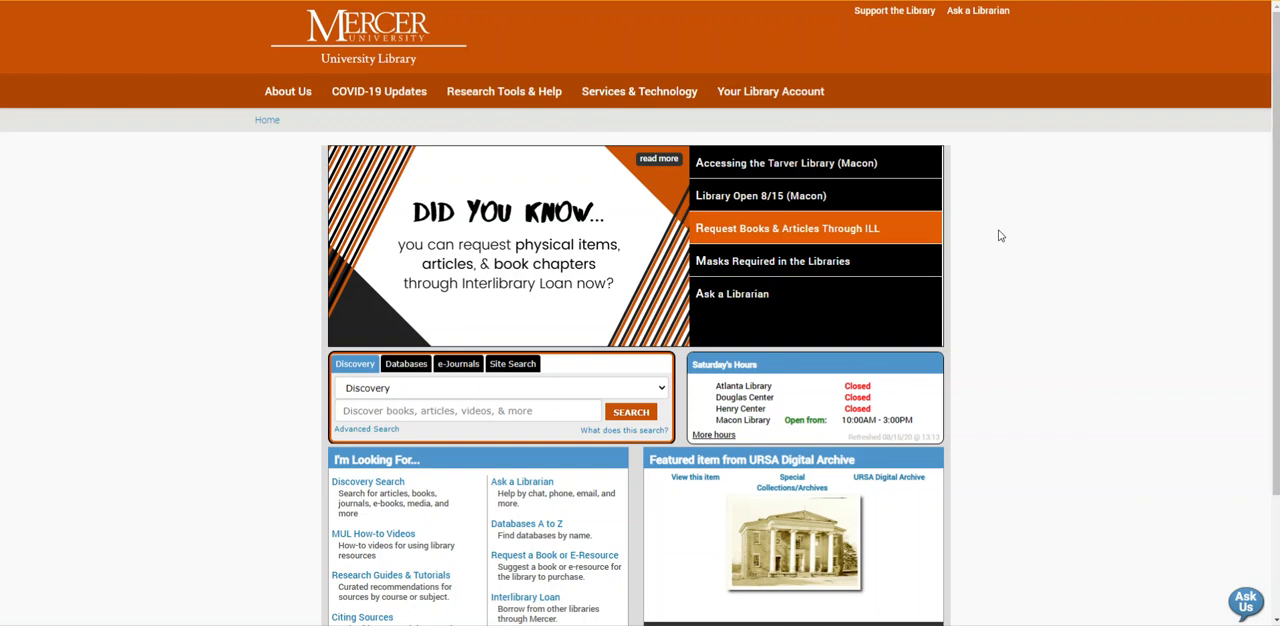
mouse_move(720, 368)
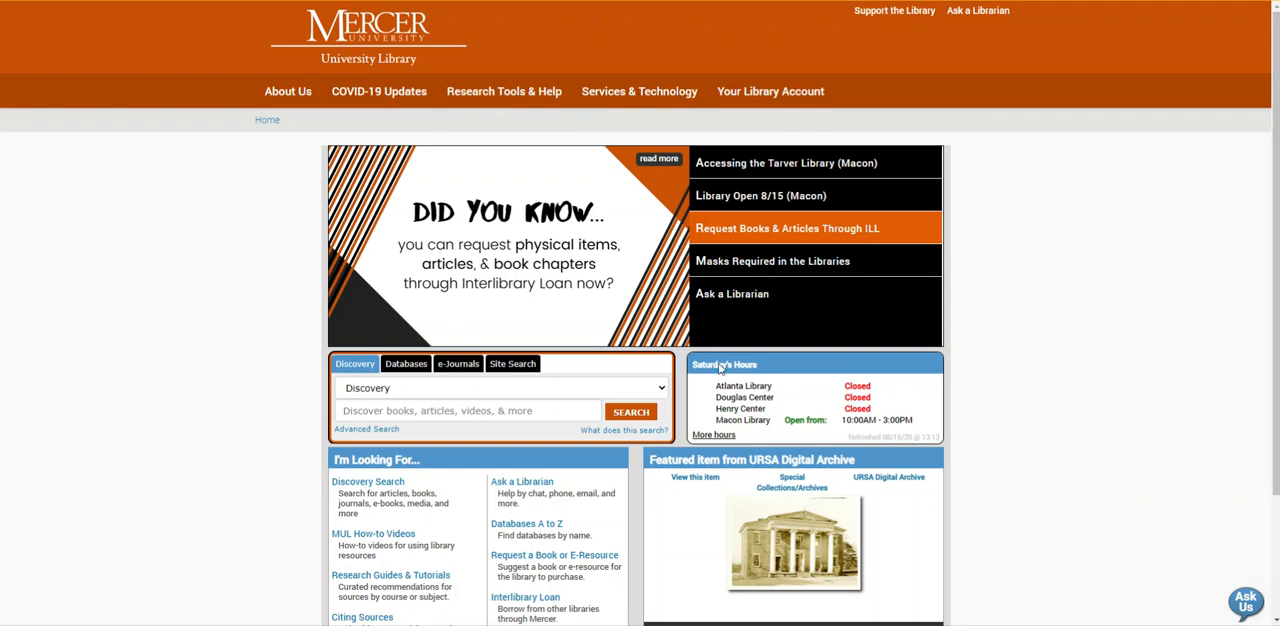
Step: Reach the Research Guides & Tutorials page from the library home page's I'm Looking For list
scroll("down", 3)
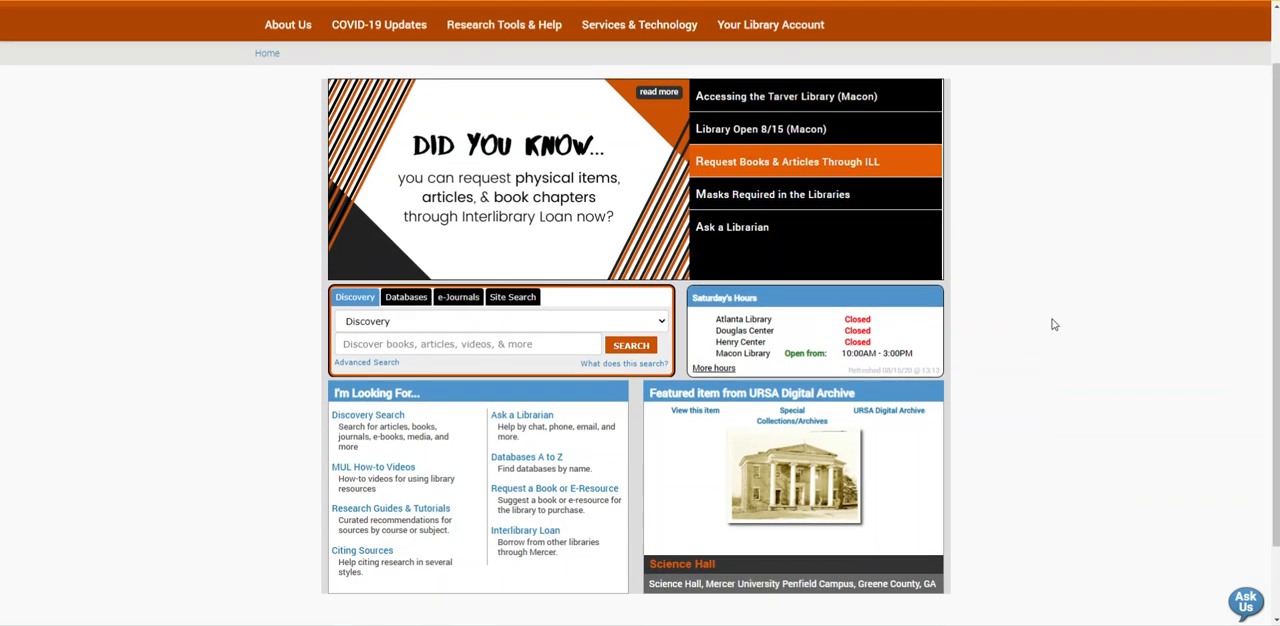
scroll("down", 3)
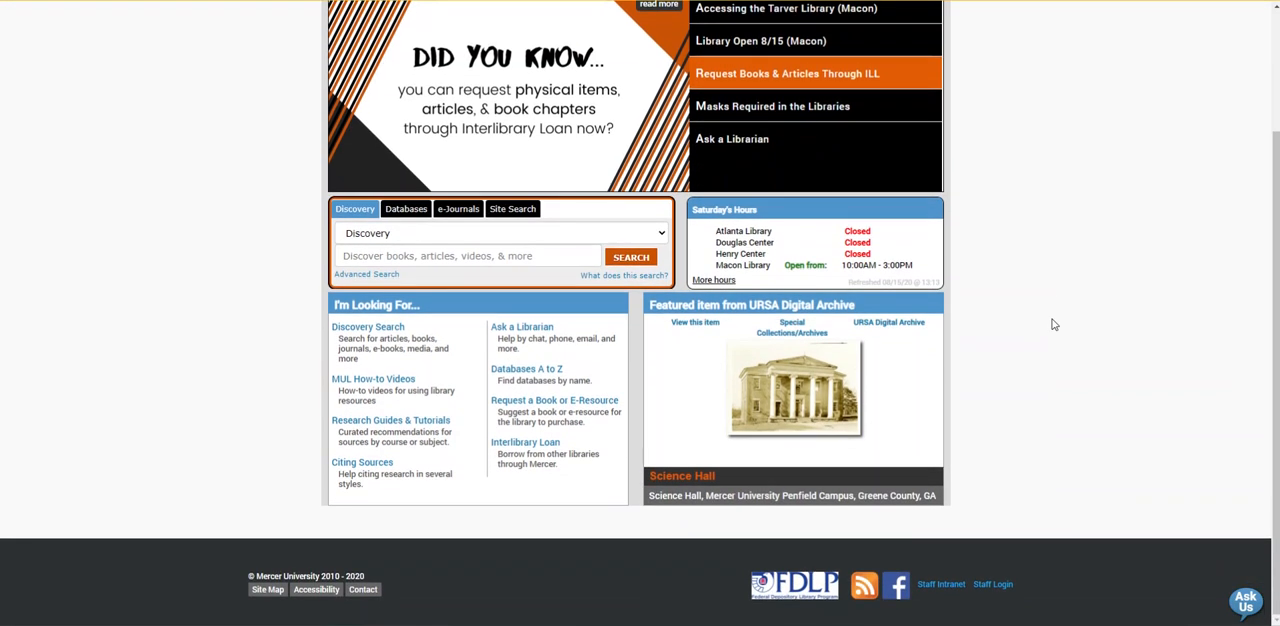
left_click(390, 420)
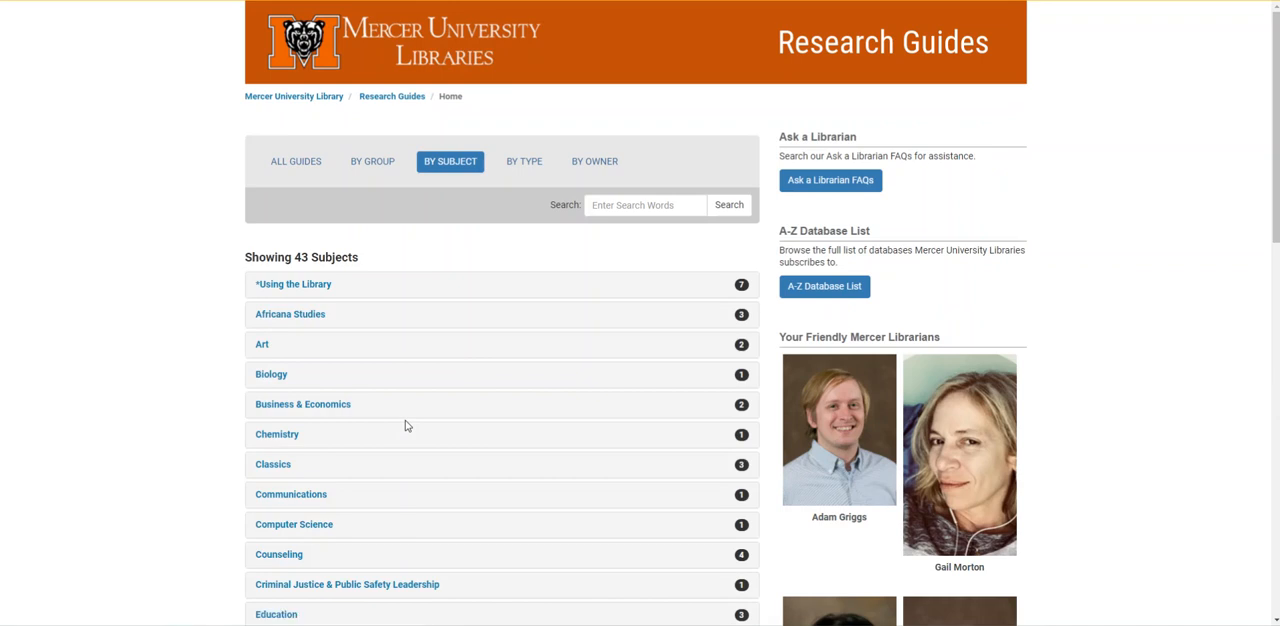
Step: Expand the History subject and open the HIS 105: Dowling course guide
scroll("down", 3)
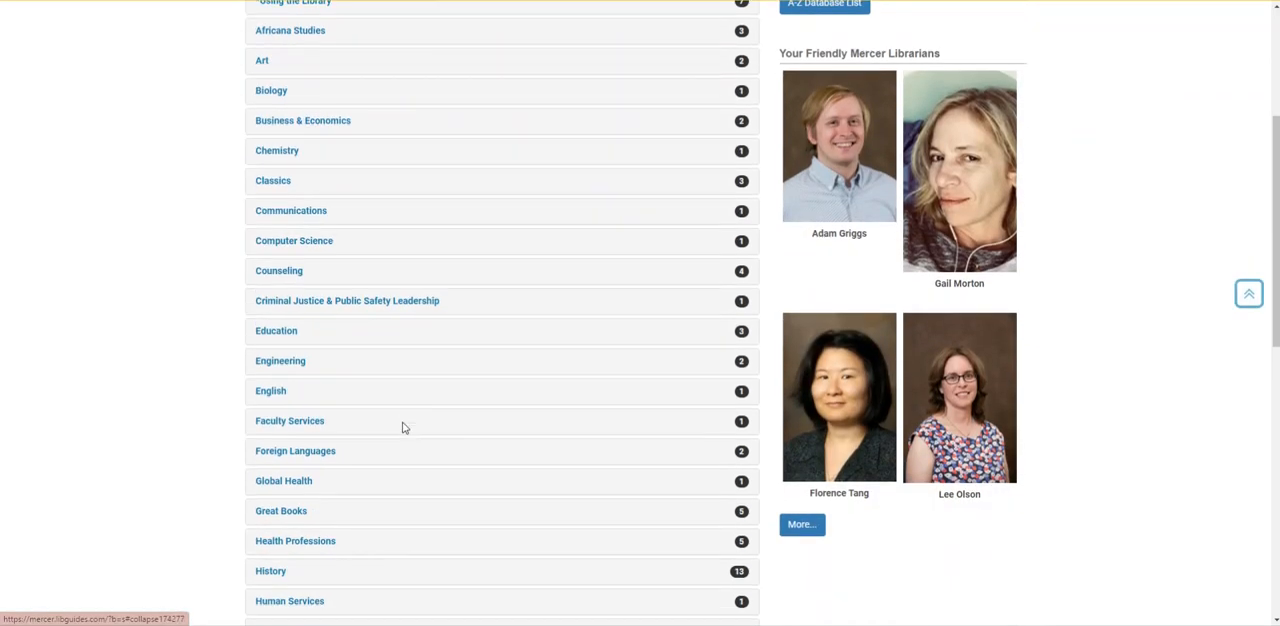
left_click(270, 572)
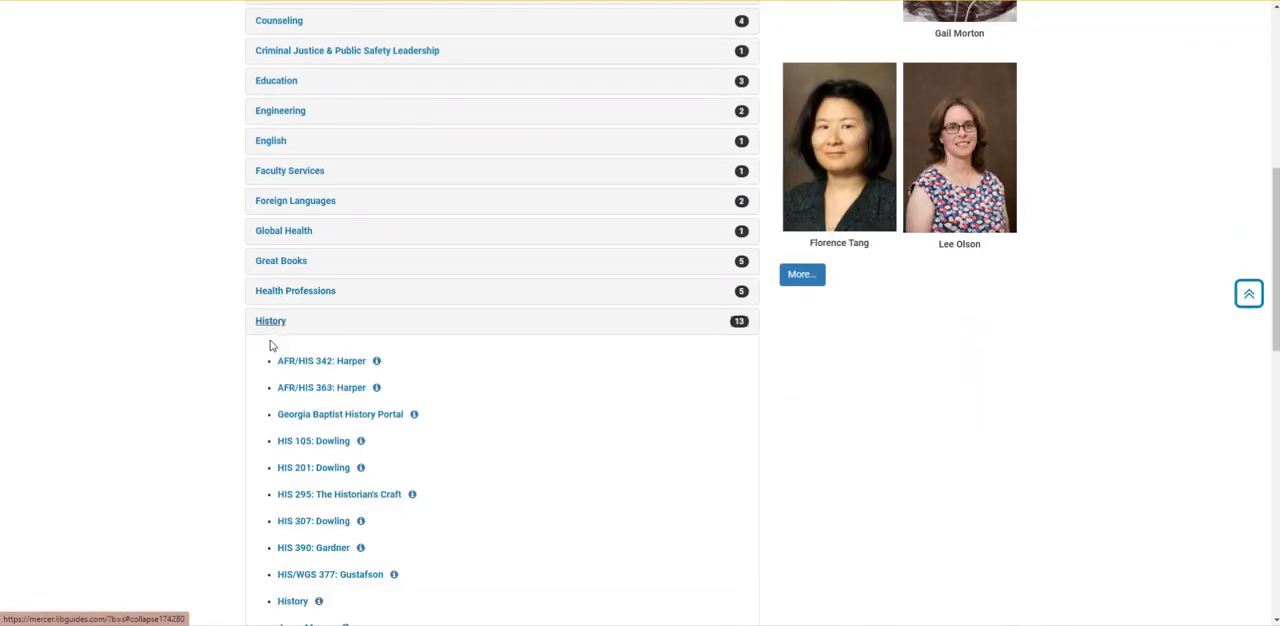
mouse_move(312, 440)
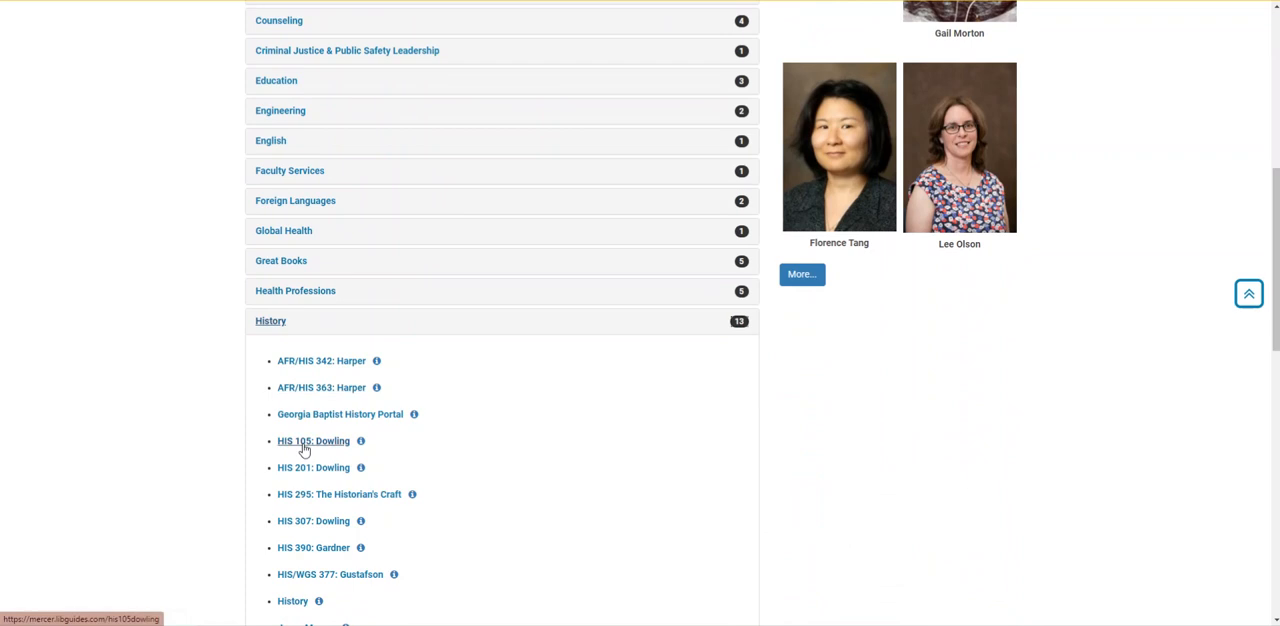
left_click(312, 440)
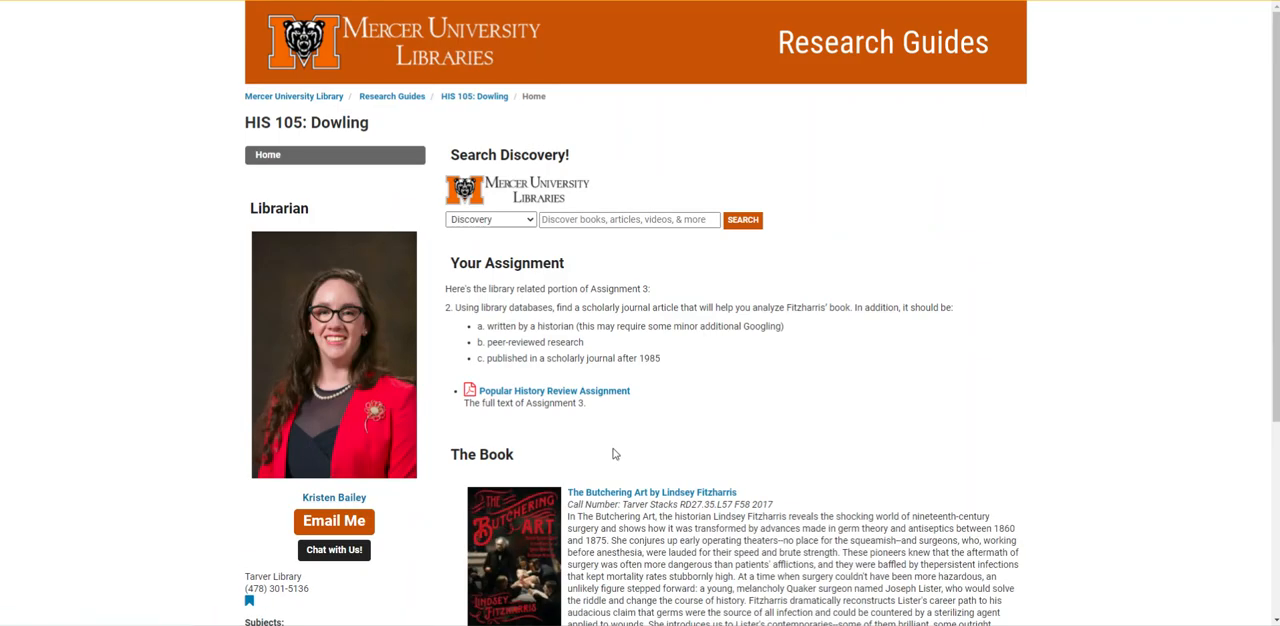
mouse_move(970, 470)
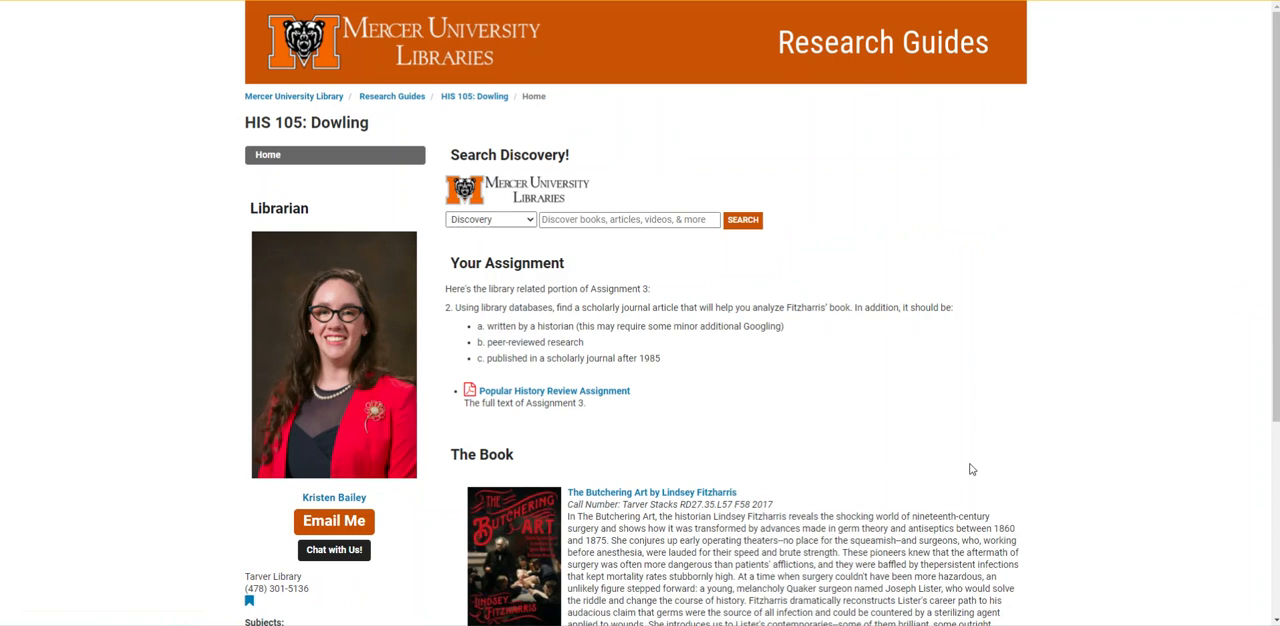
Step: Scroll through the HIS 105 assignment and book details toward the History Databases list
scroll("down", 3)
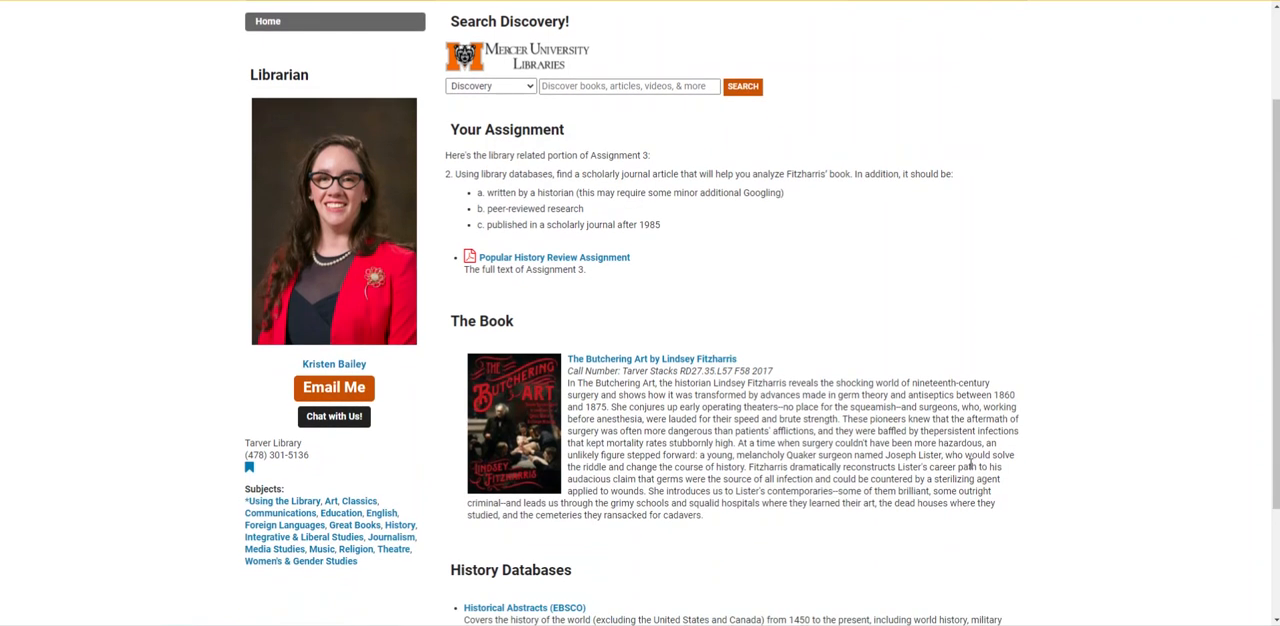
scroll("down", 3)
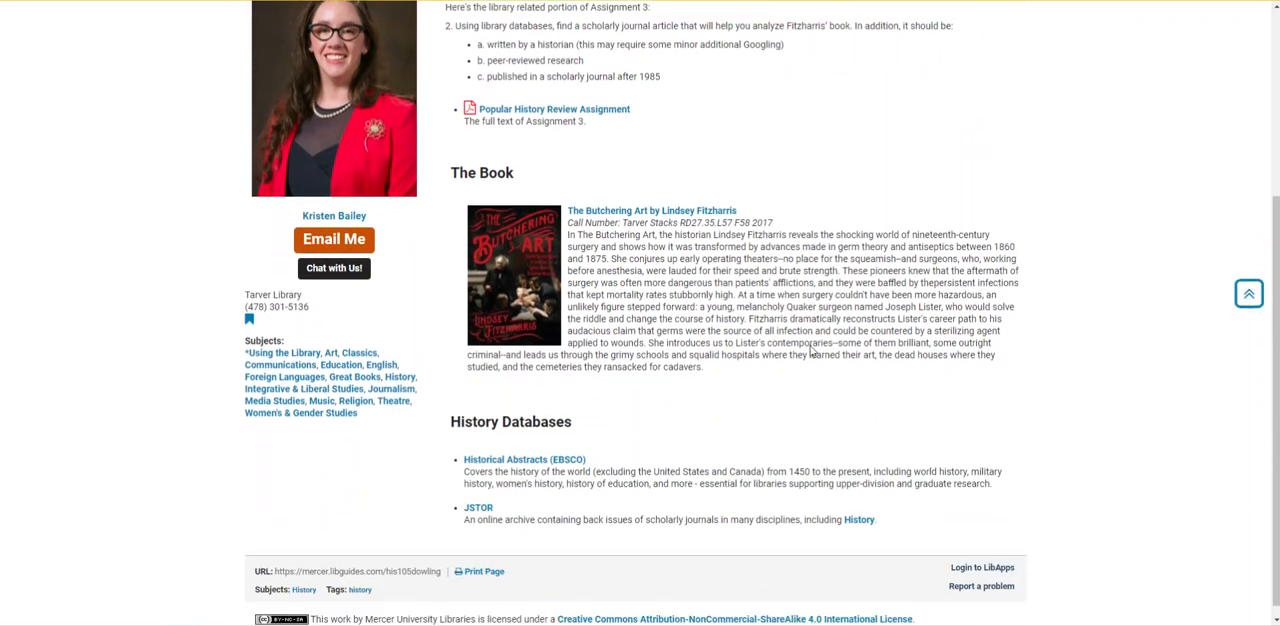
scroll("down", 3)
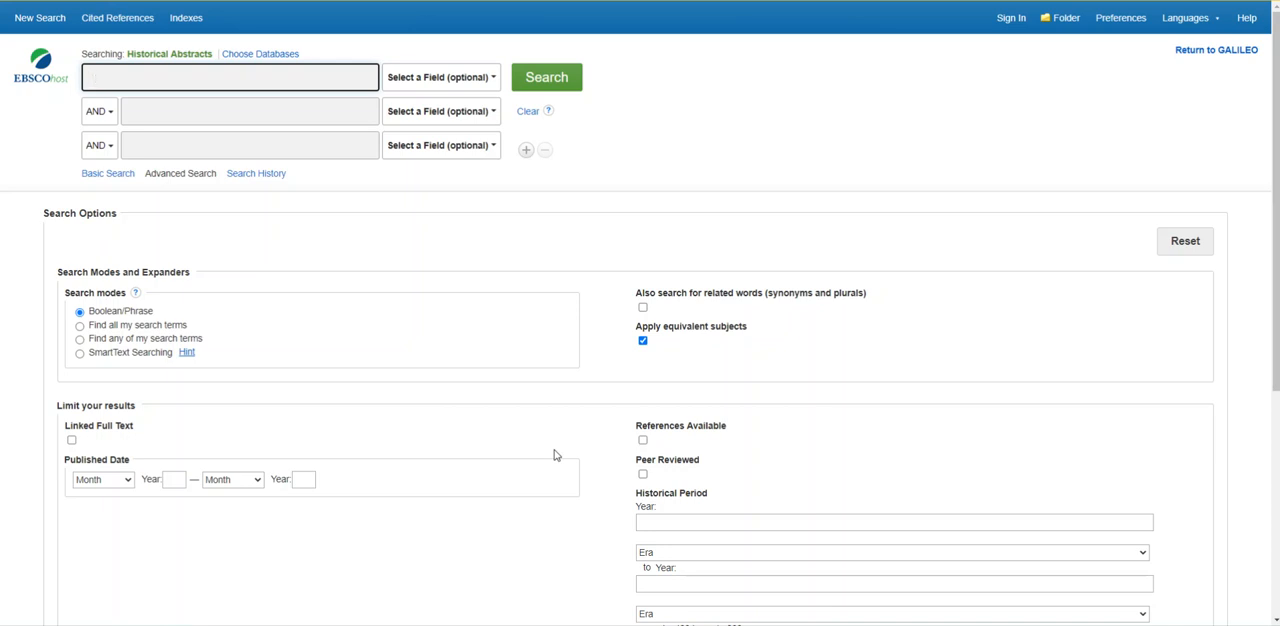
Step: Run a Historical Abstracts search for 'germs and surgery', returning seven results
left_click(230, 76)
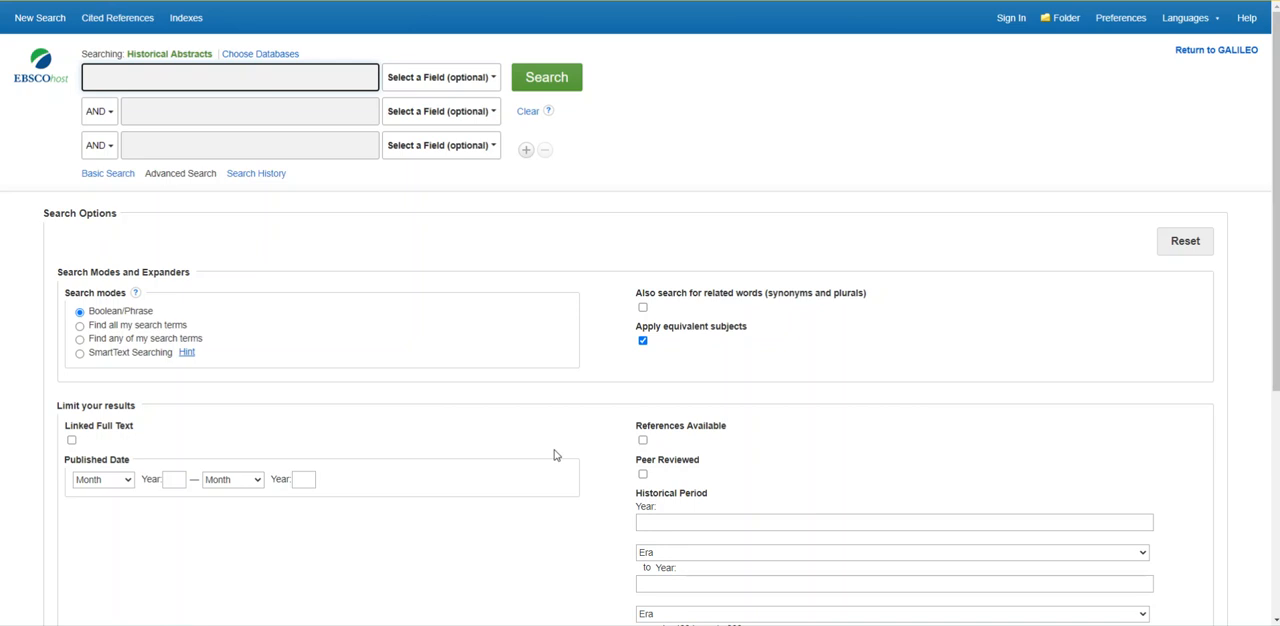
mouse_move(200, 240)
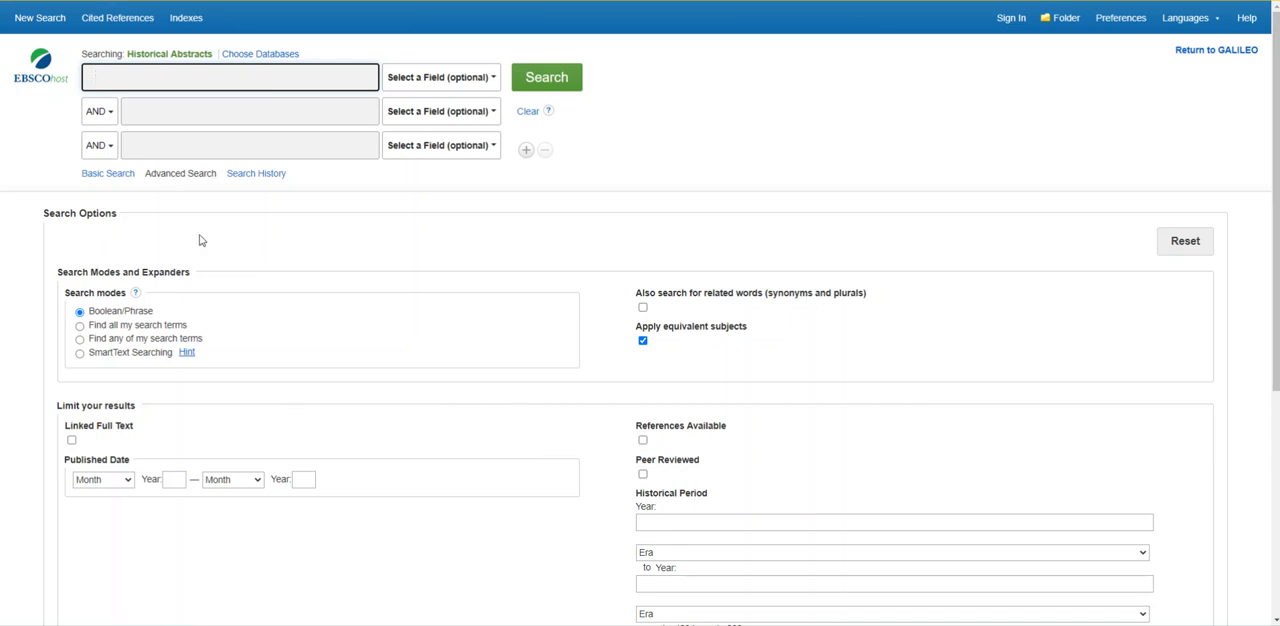
type("g")
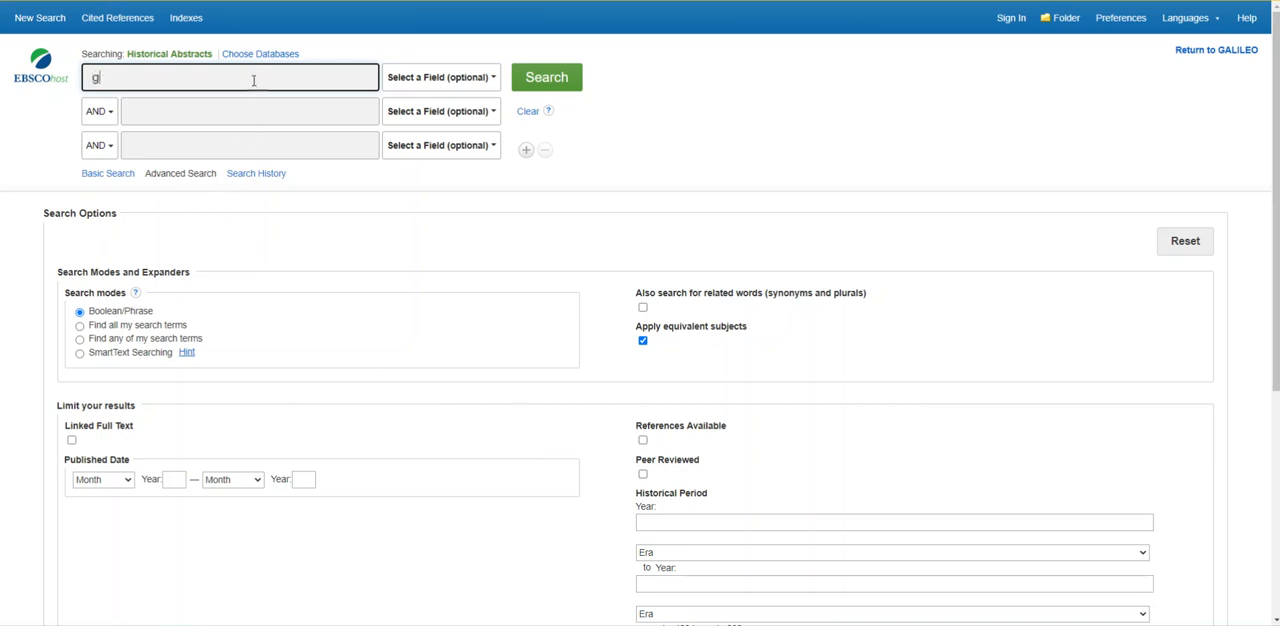
type("erms and surg")
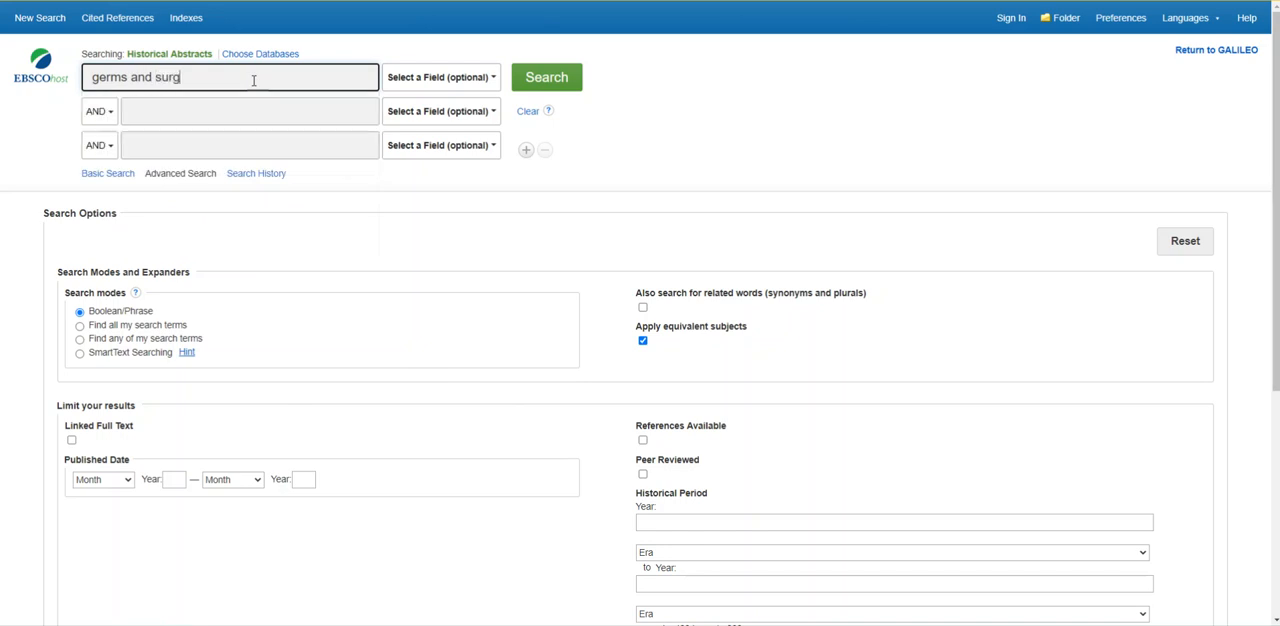
type("ery")
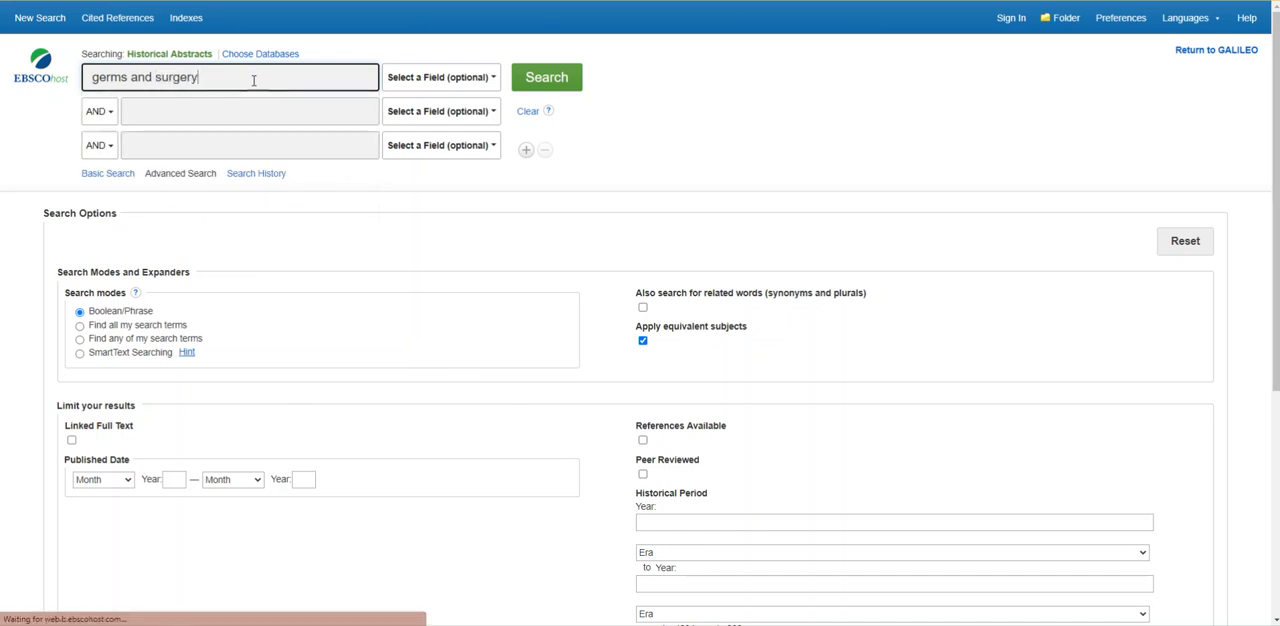
left_click(546, 76)
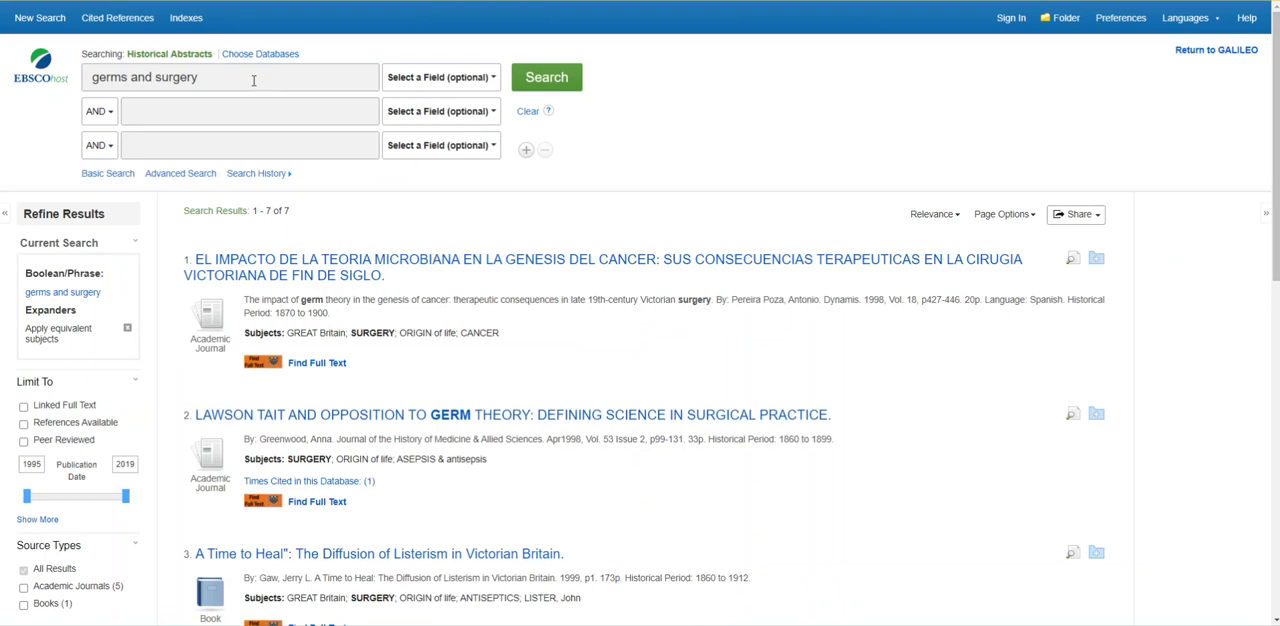
mouse_move(344, 382)
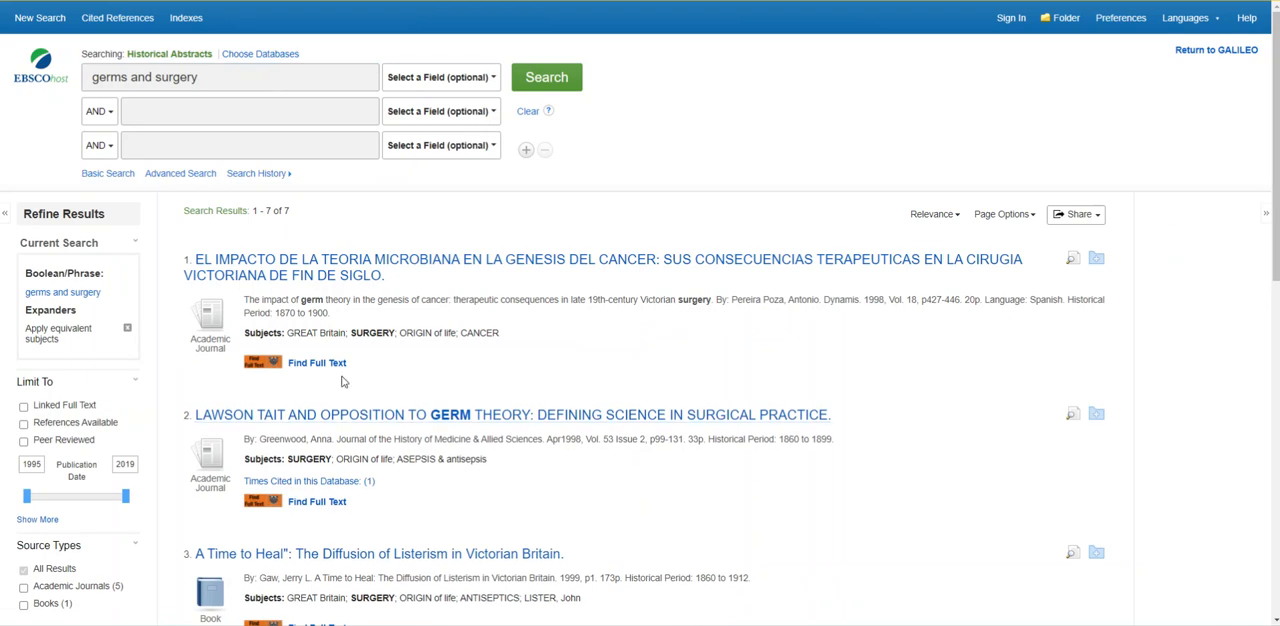
Step: Refine the results to Peer Reviewed items dated 1895–2019, leaving six results
scroll("down", 3)
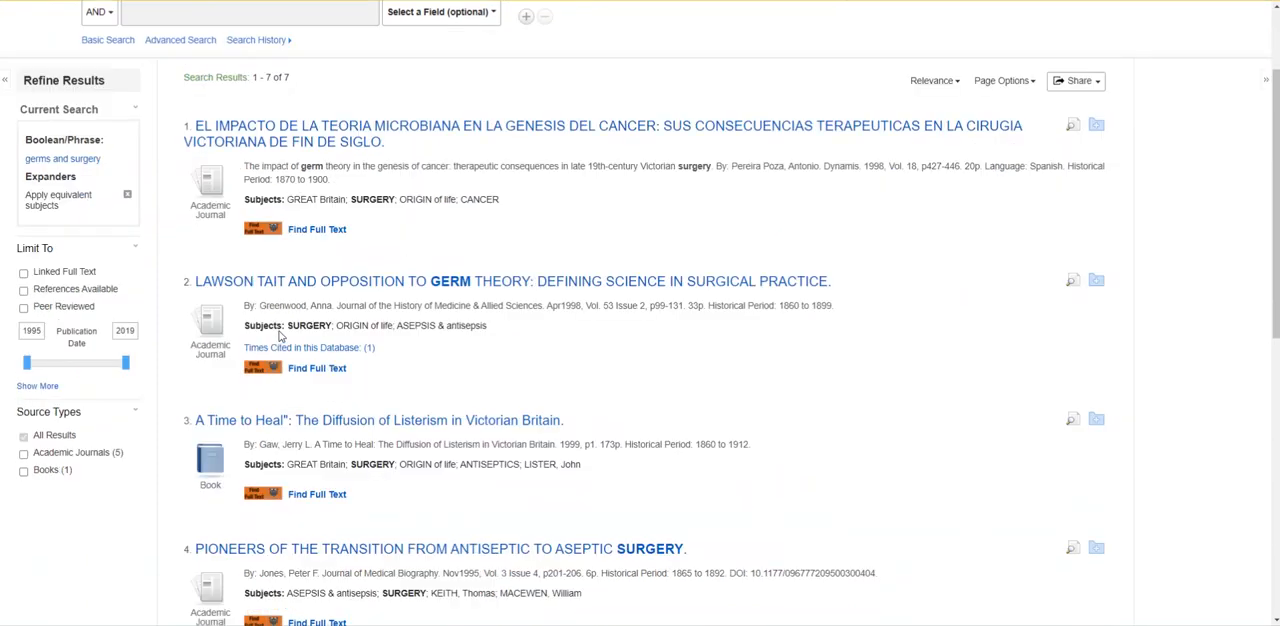
left_click(24, 308)
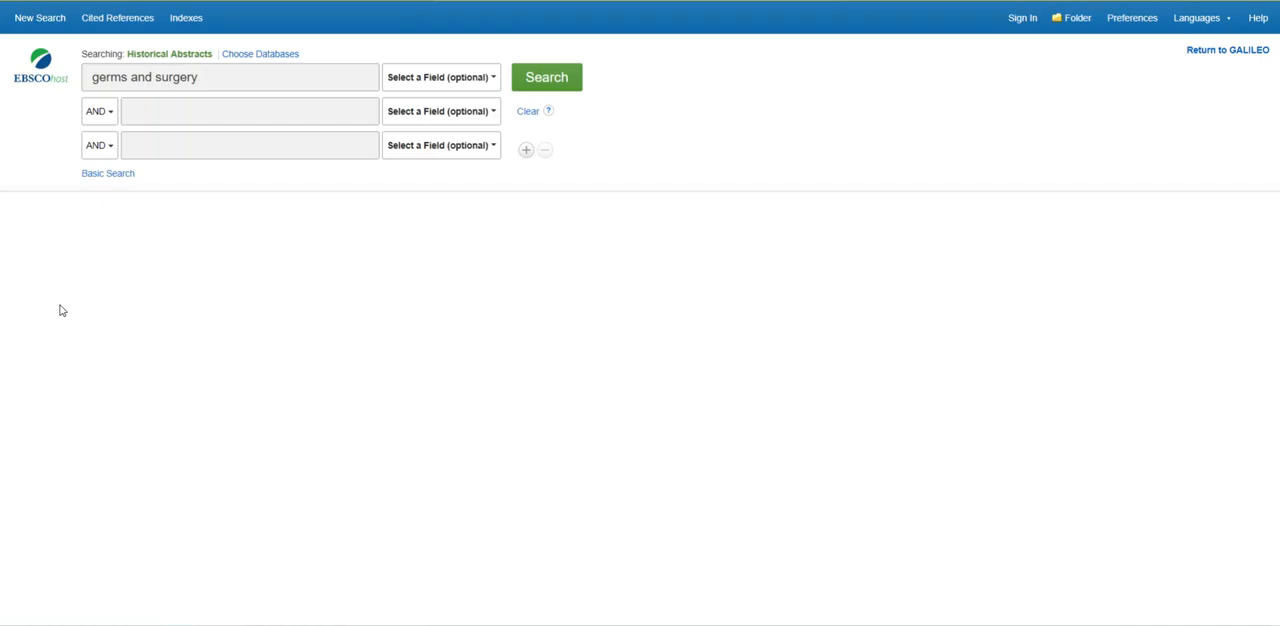
left_click(546, 76)
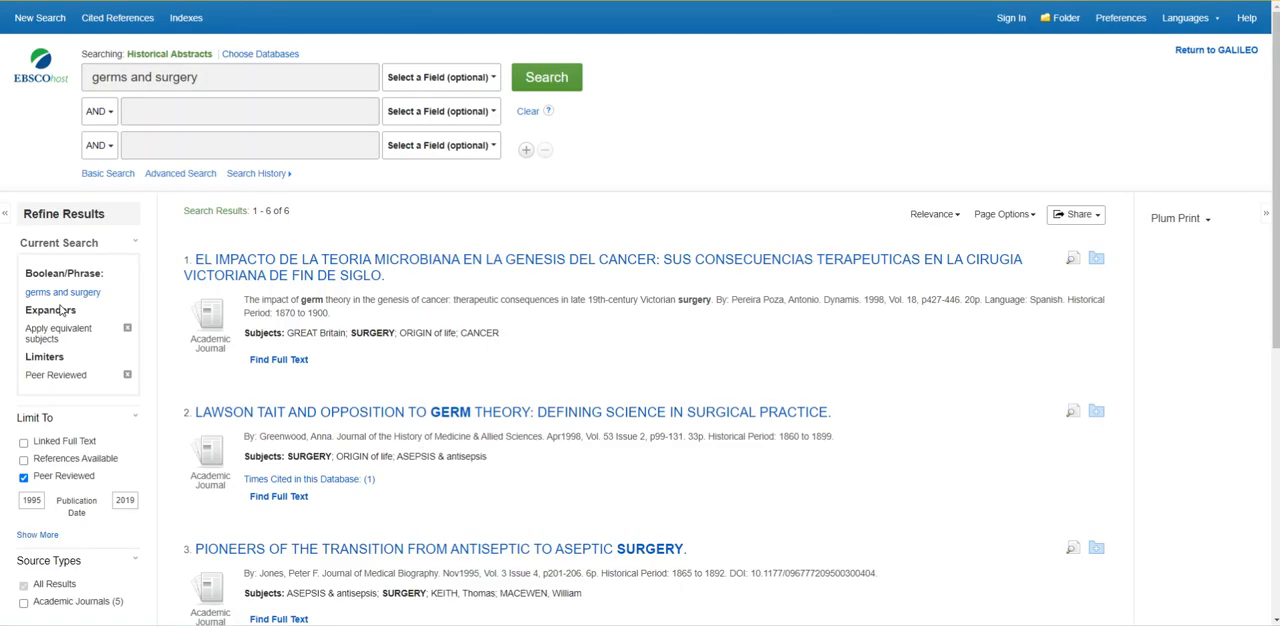
scroll("down", 3)
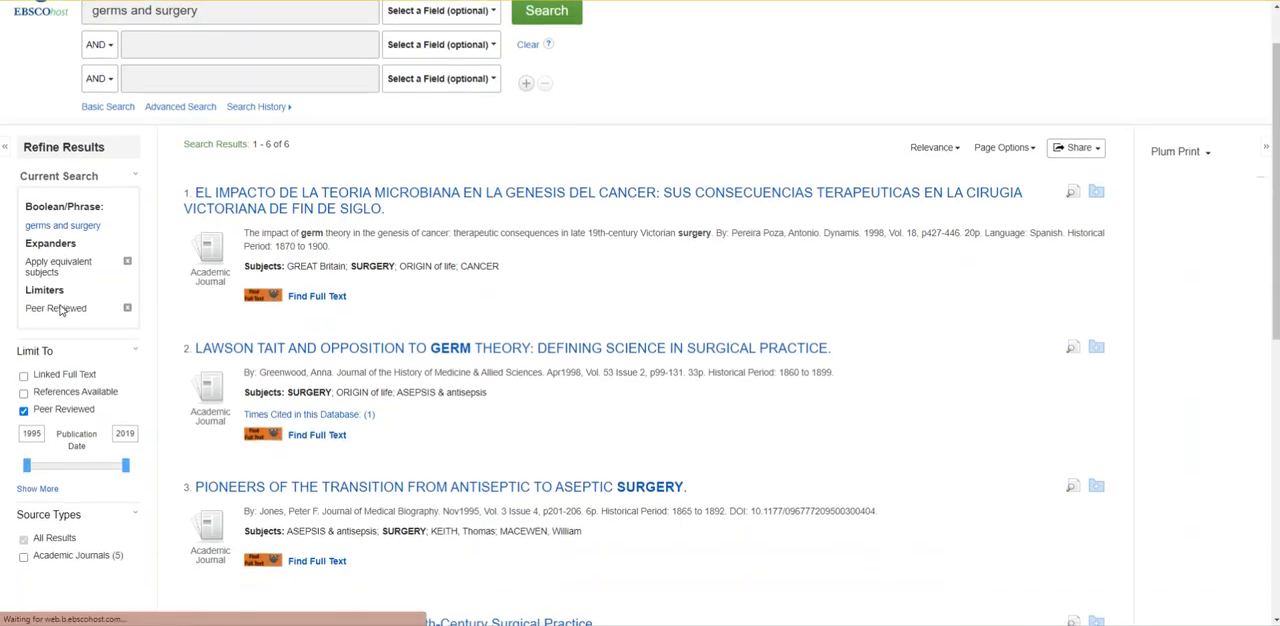
scroll("down", 3)
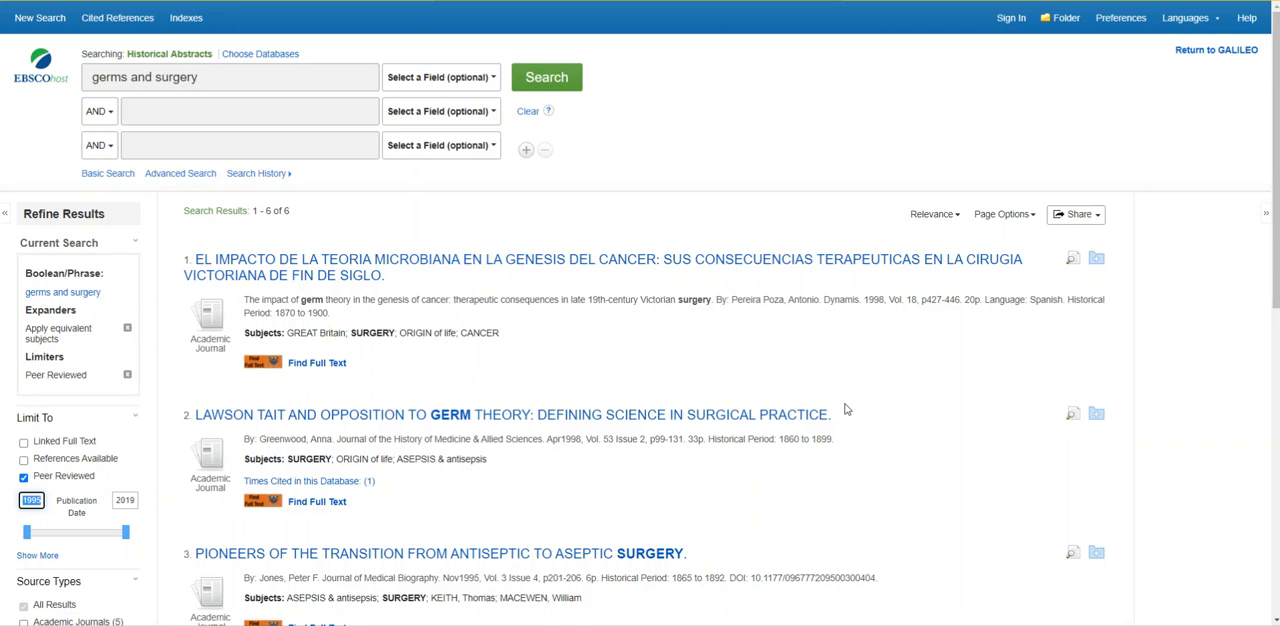
mouse_move(538, 414)
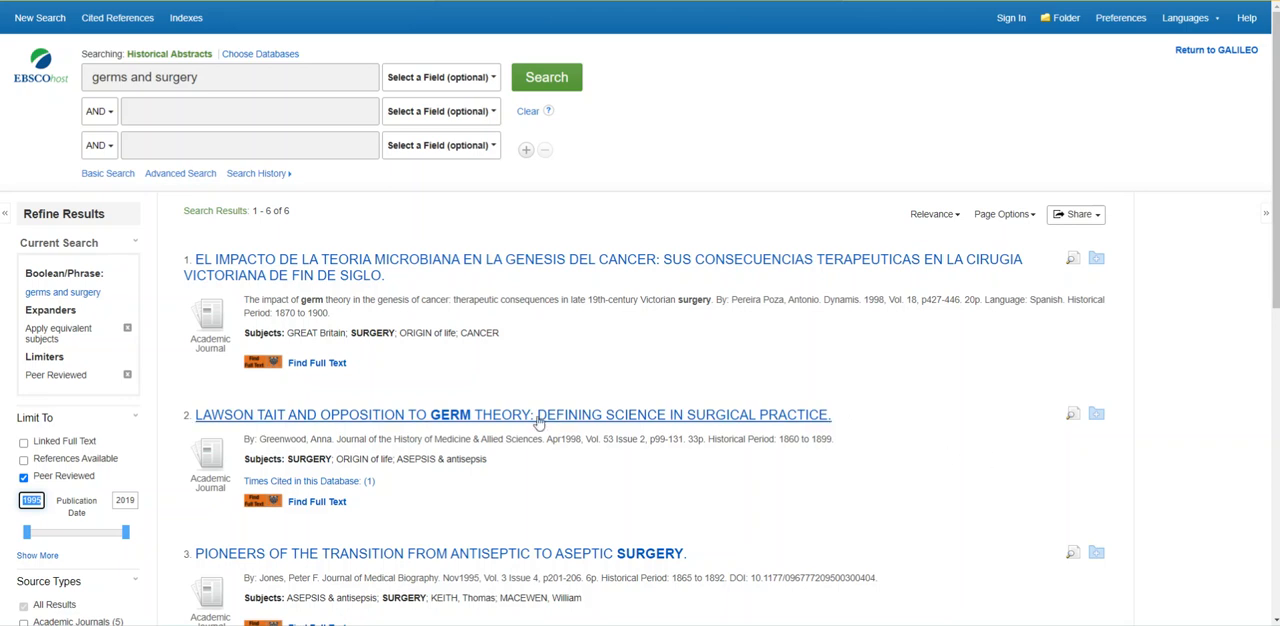
mouse_move(512, 414)
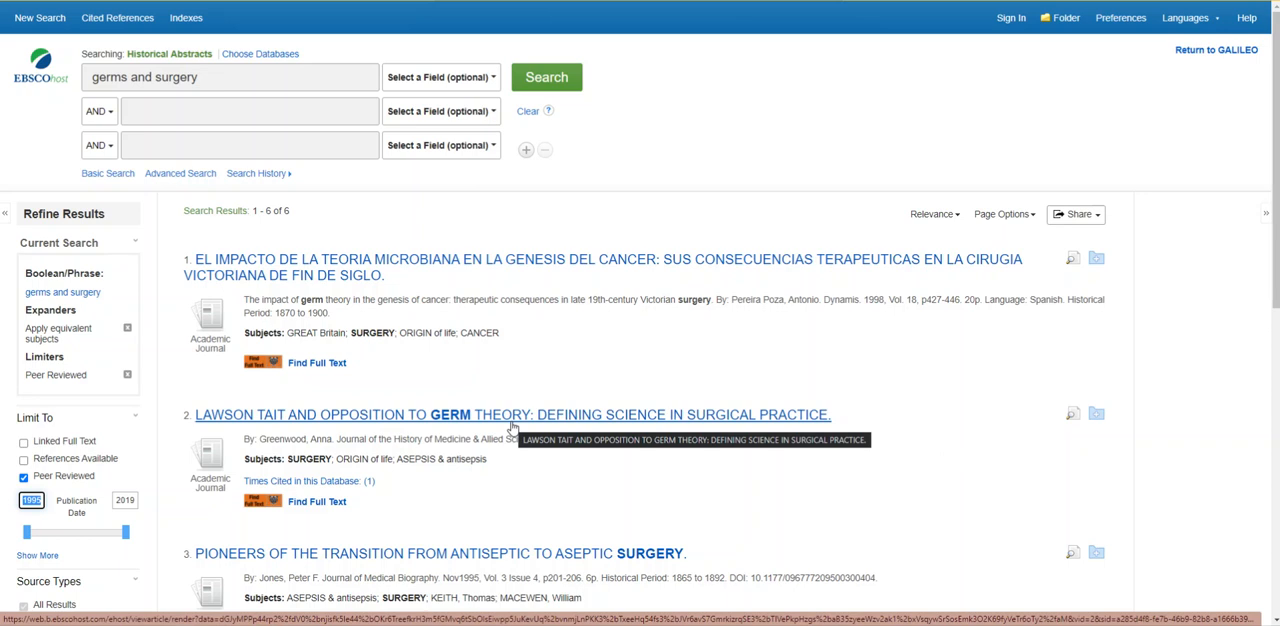
Step: Open the 'Lawson Tait and Opposition to Germ Theory' result record
left_click(512, 414)
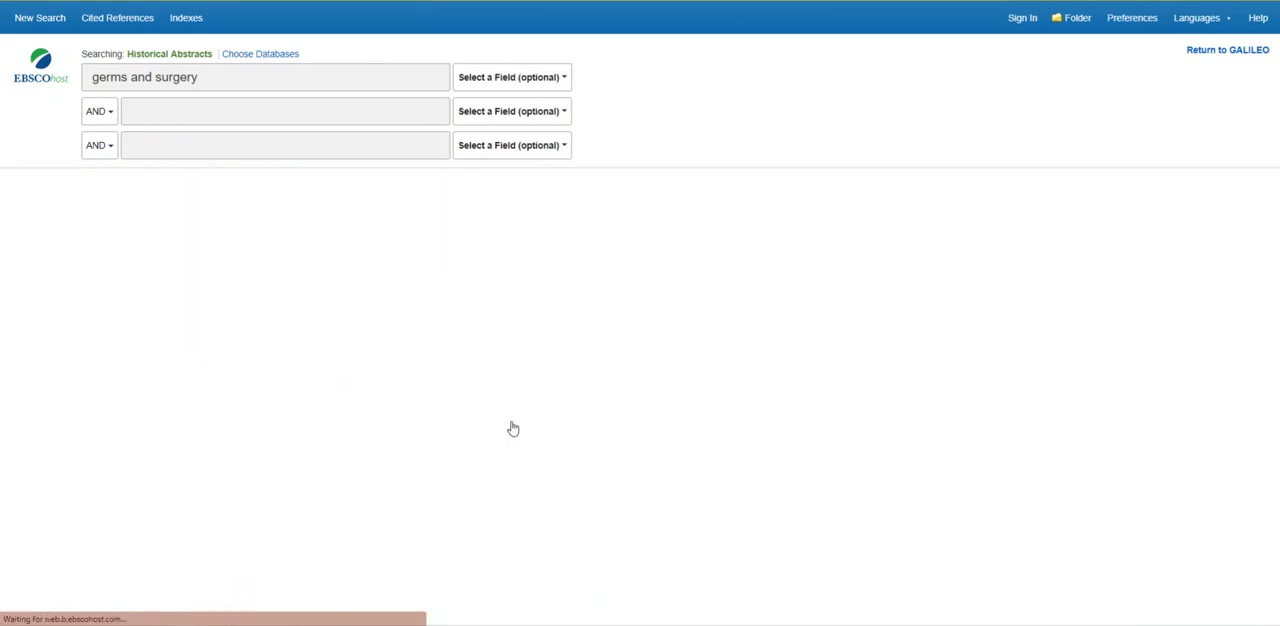
Step: Follow the Discovery record's JSTOR Archive Complimentary Collection link for full text
left_click(546, 76)
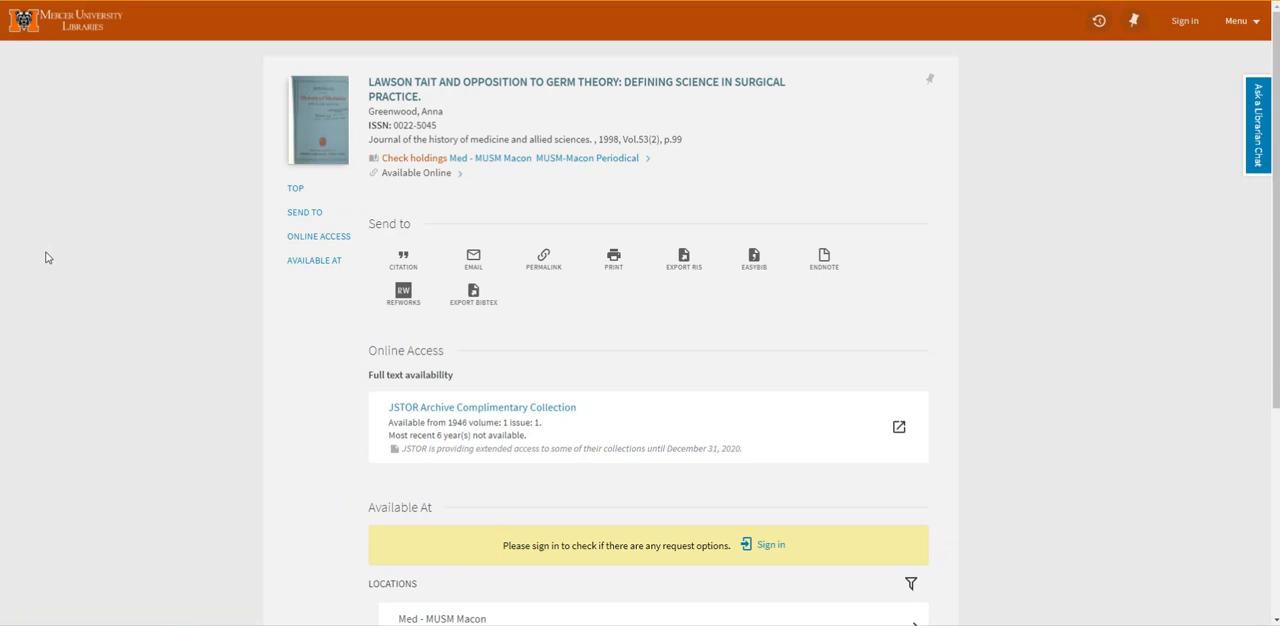
mouse_move(616, 468)
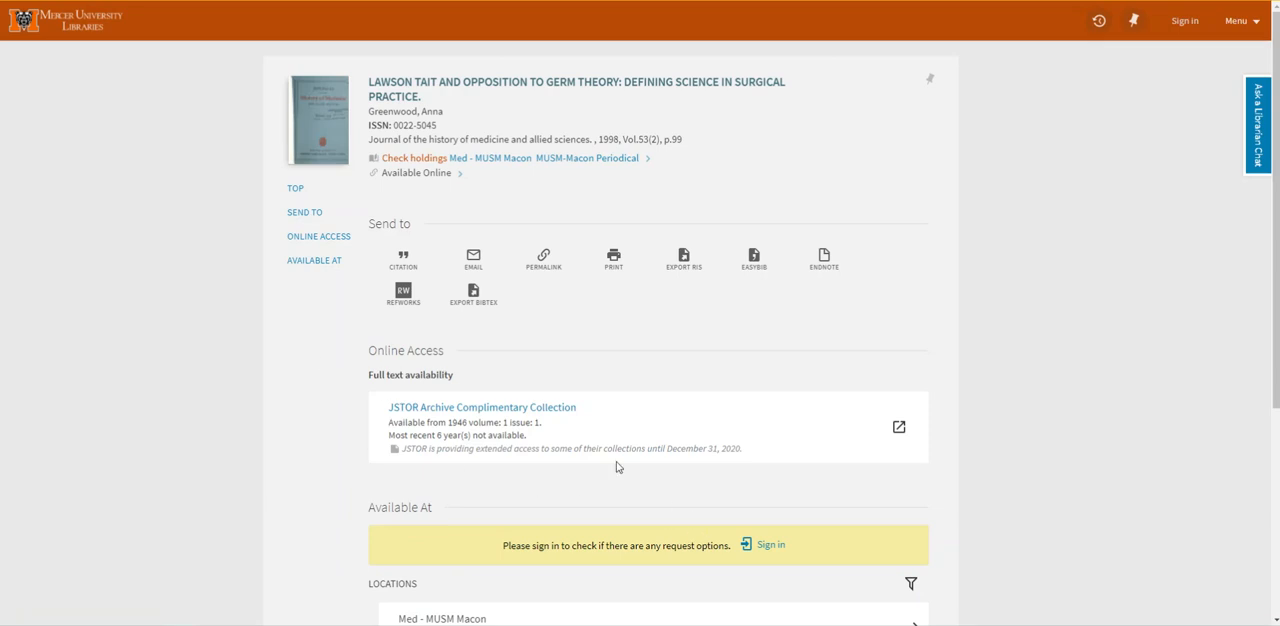
left_click(482, 406)
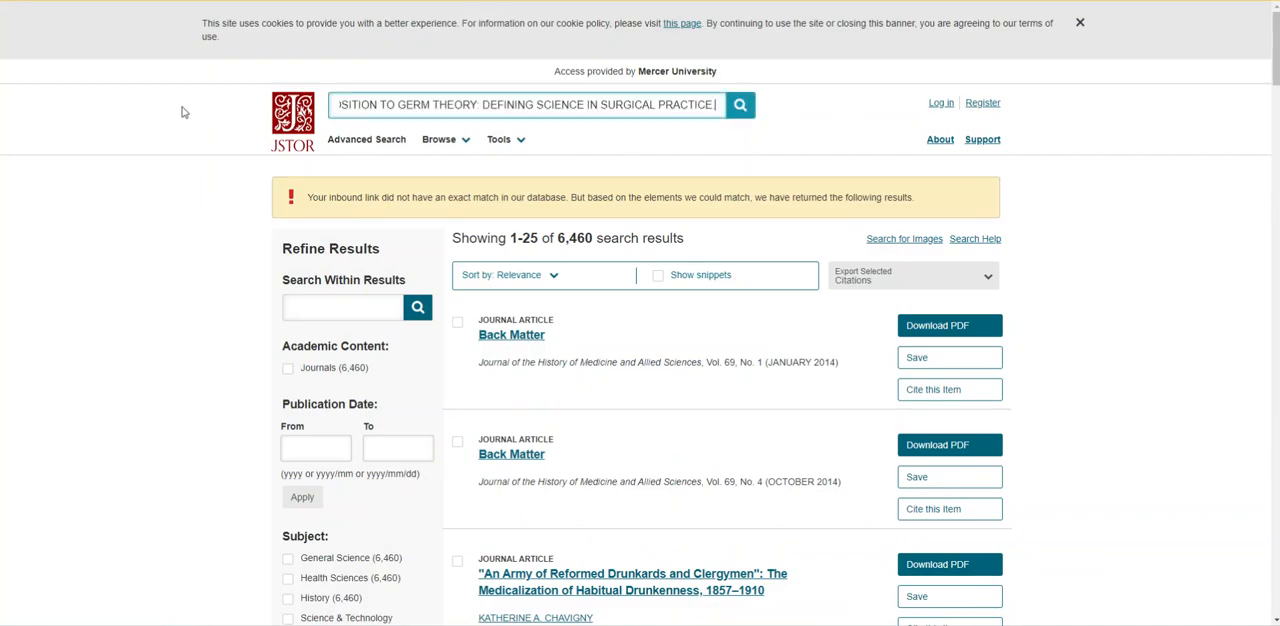
Step: Rerun the JSTOR title search and open Anna Greenwood's Lawson Tait article at its first page
left_click(740, 104)
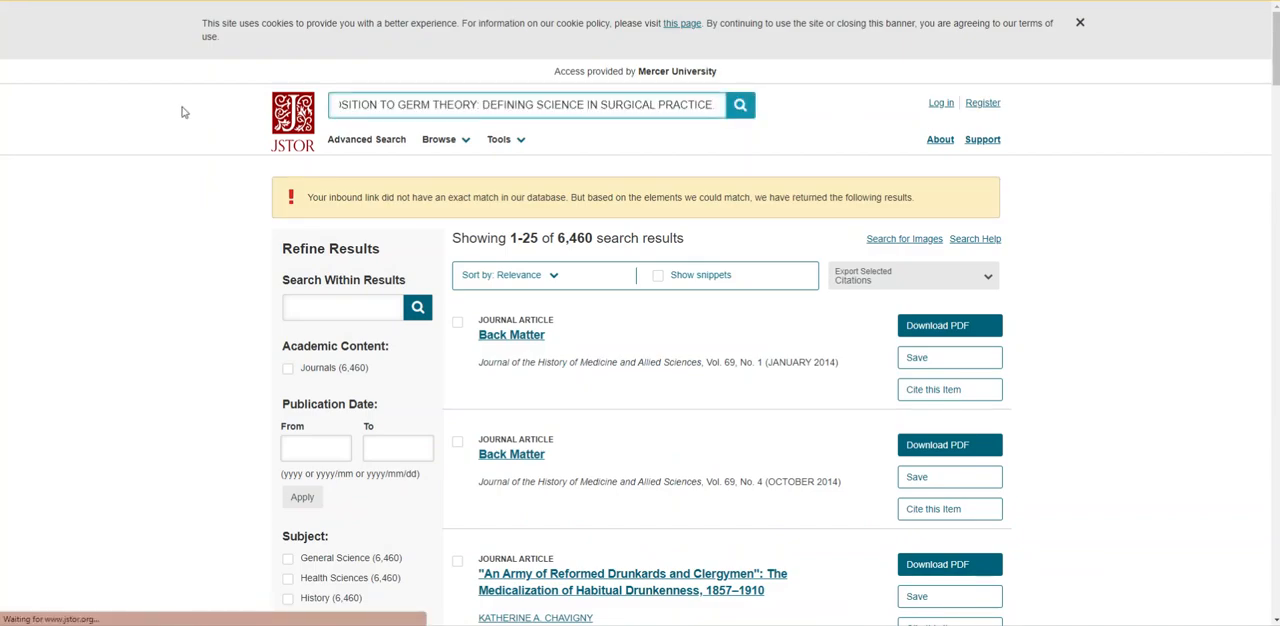
left_click(740, 104)
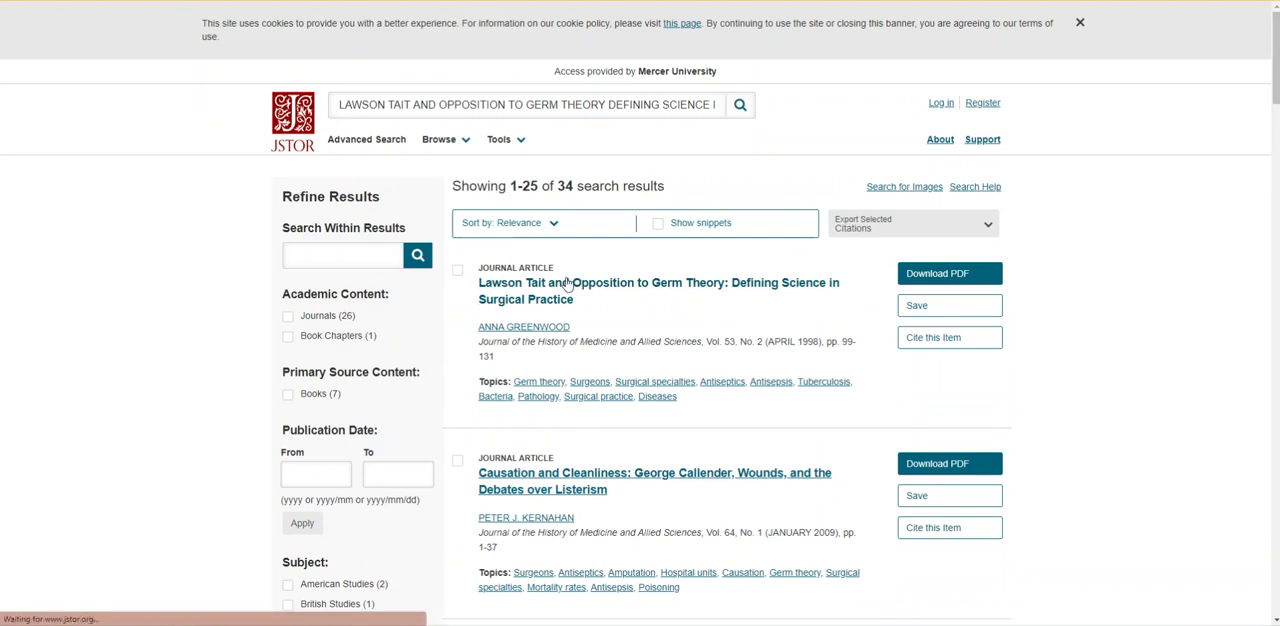
left_click(656, 290)
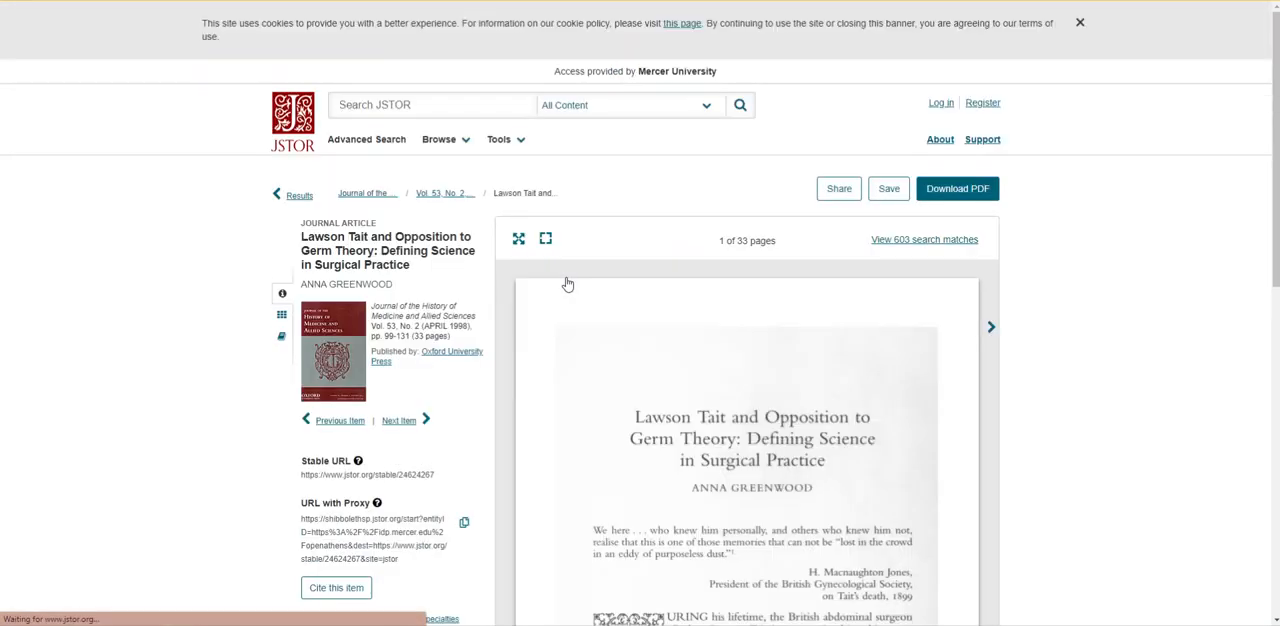
scroll("down", 3)
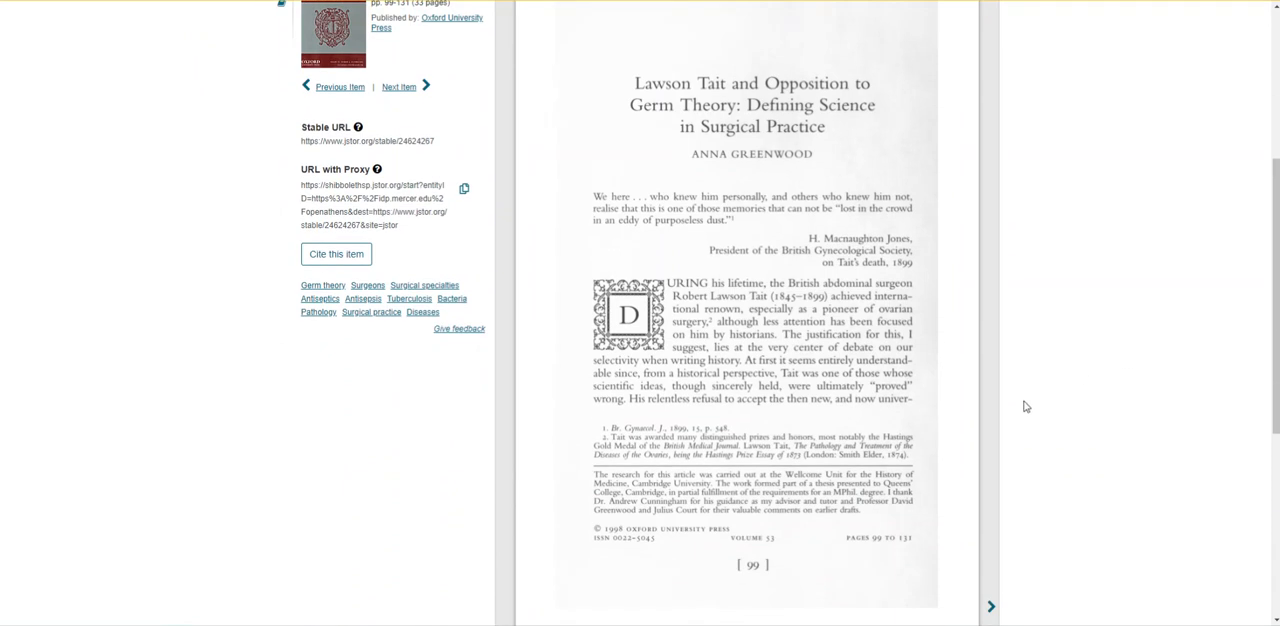
mouse_move(810, 484)
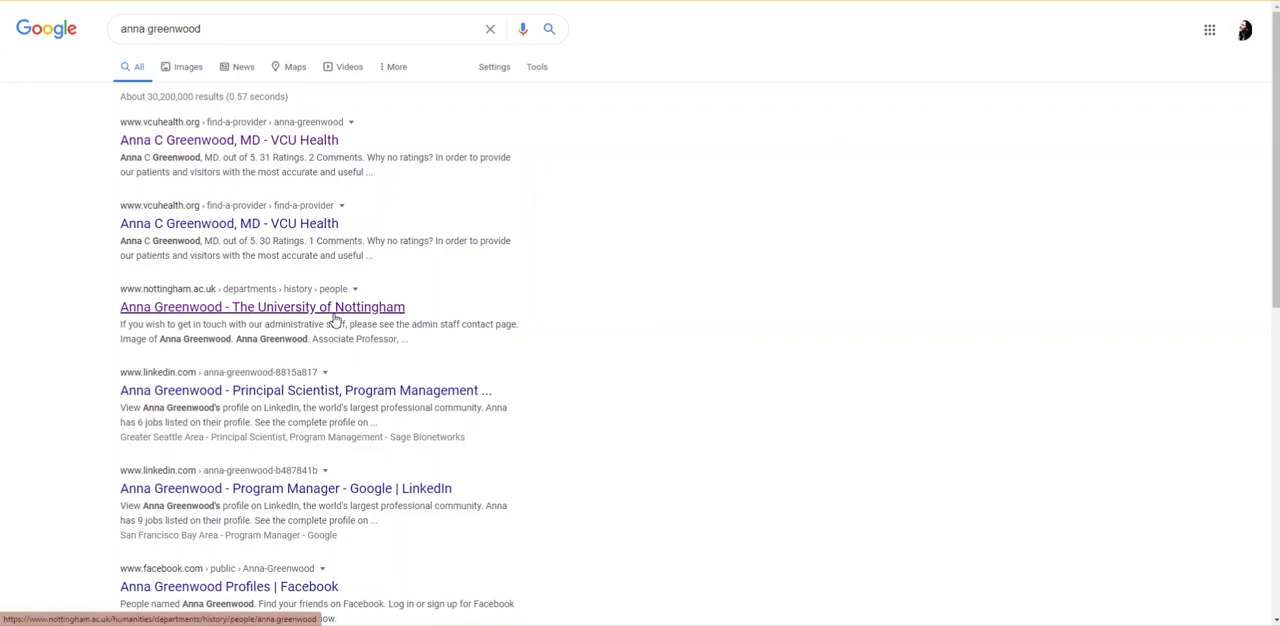
Step: View Anna Greenwood's Nottingham biography and highlight the 'social and cultural historian' sentence
left_click(264, 308)
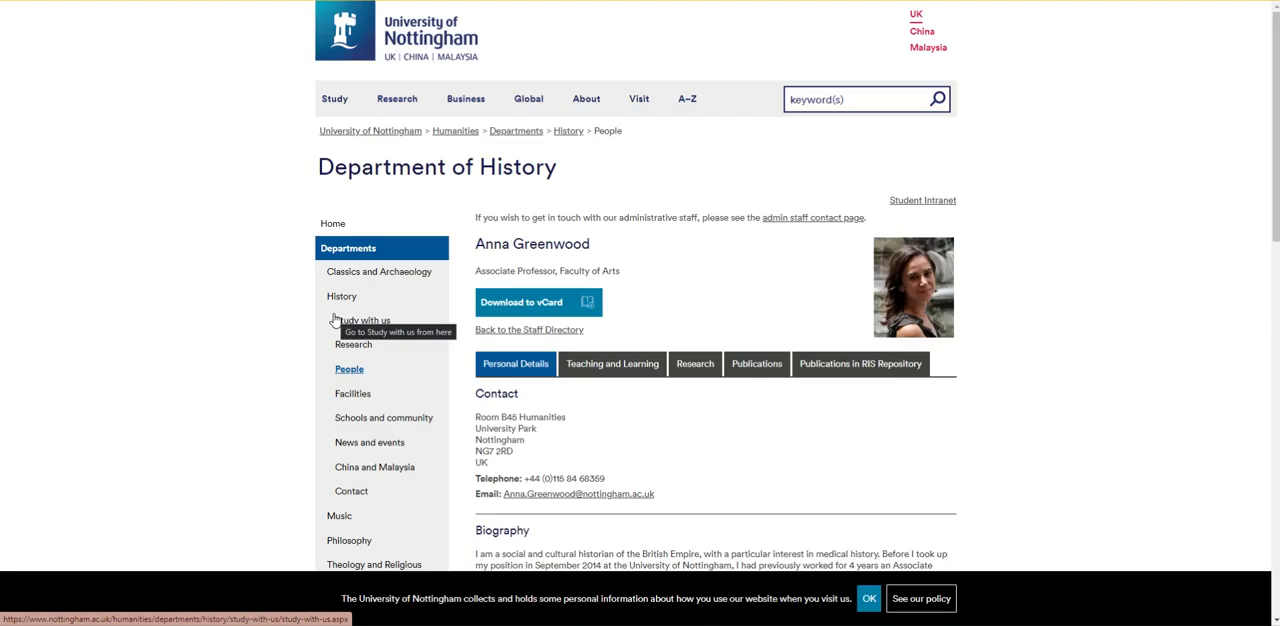
scroll("down", 3)
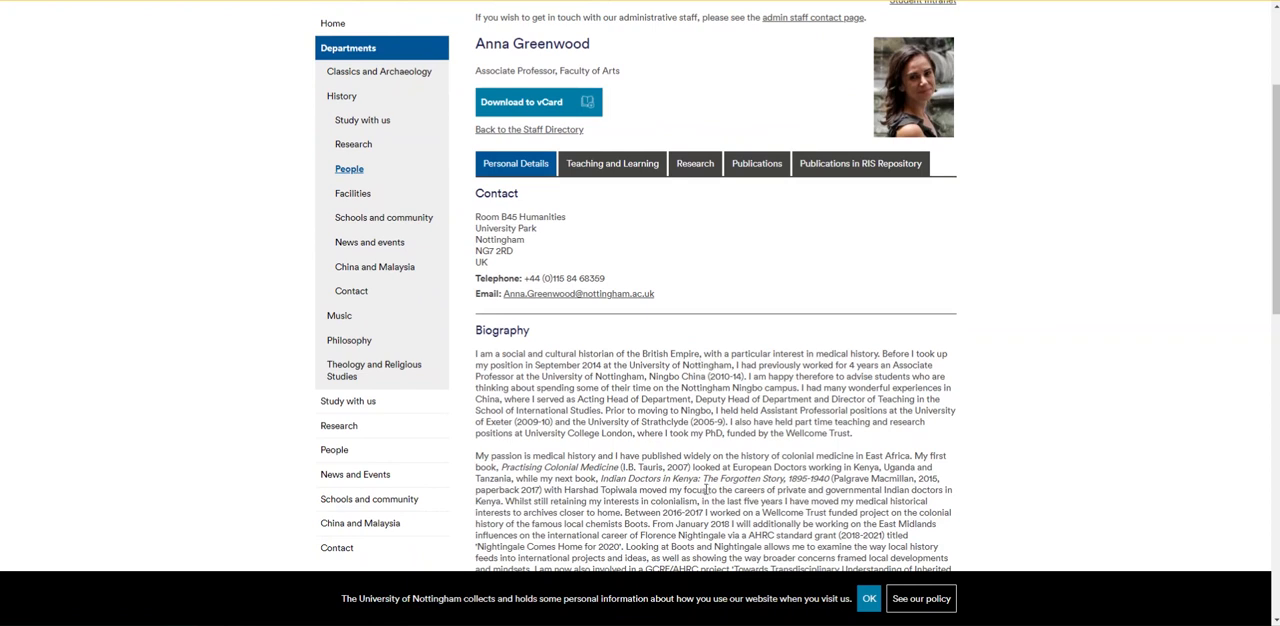
mouse_move(496, 352)
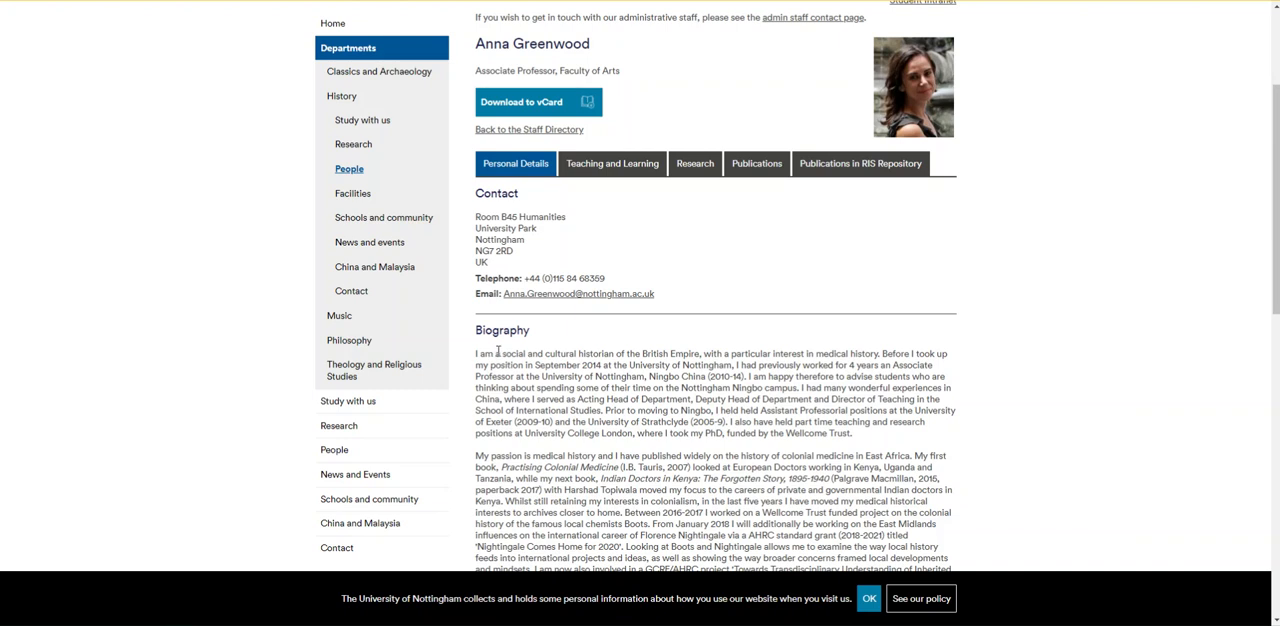
left_click_drag(492, 354, 880, 354)
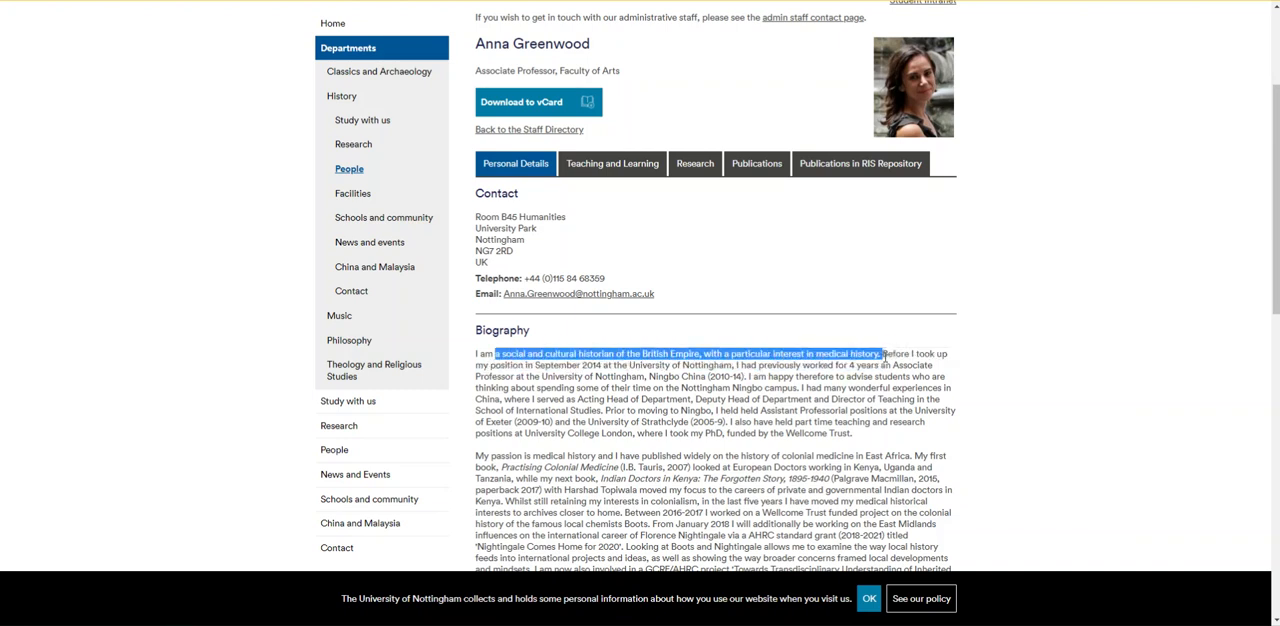
left_click(1052, 380)
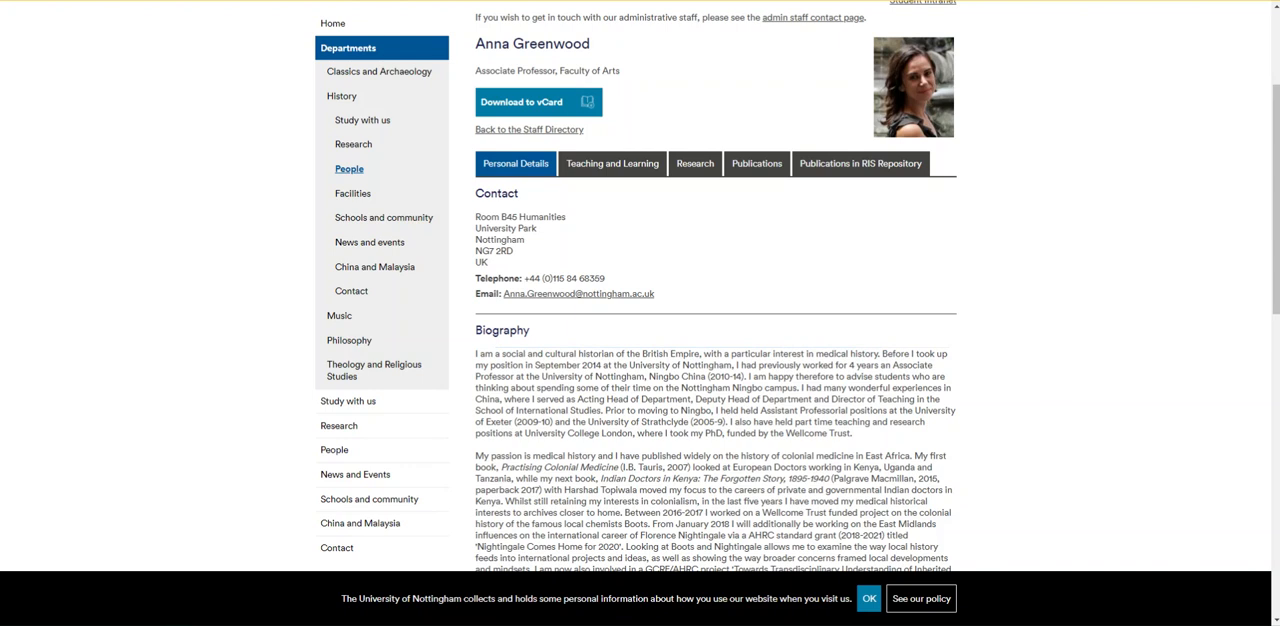
mouse_move(836, 356)
type("sc")
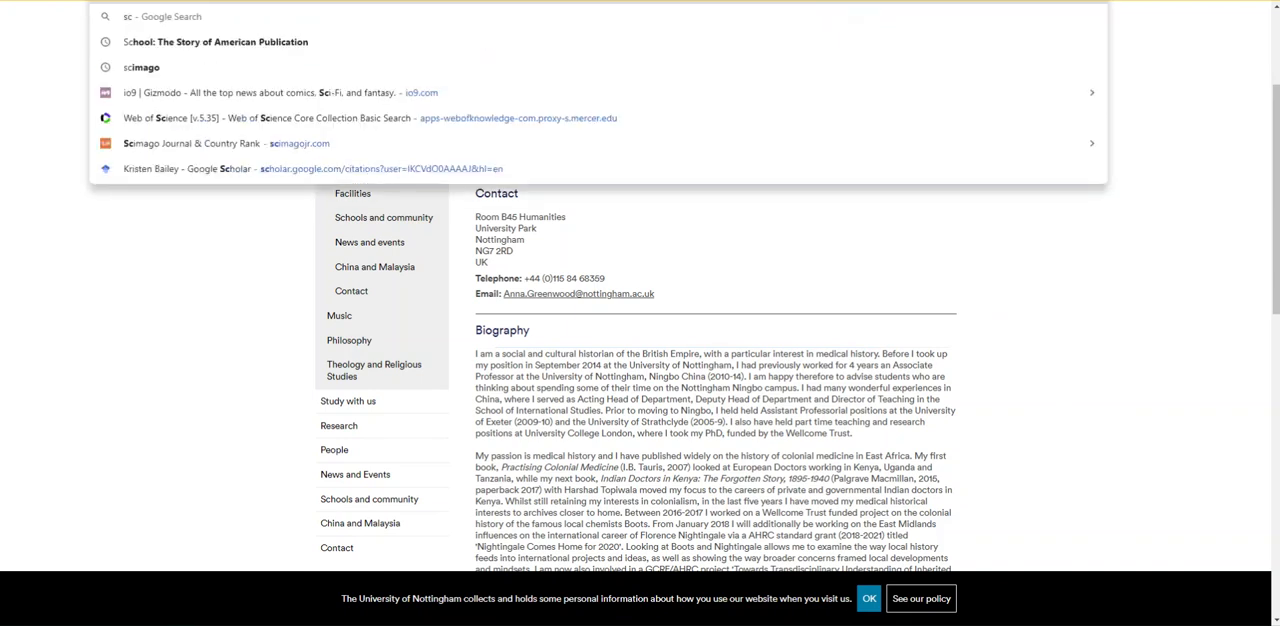
Step: Search Google Scholar for 'butchering art', bringing up The Butchering Art results
left_click(314, 168)
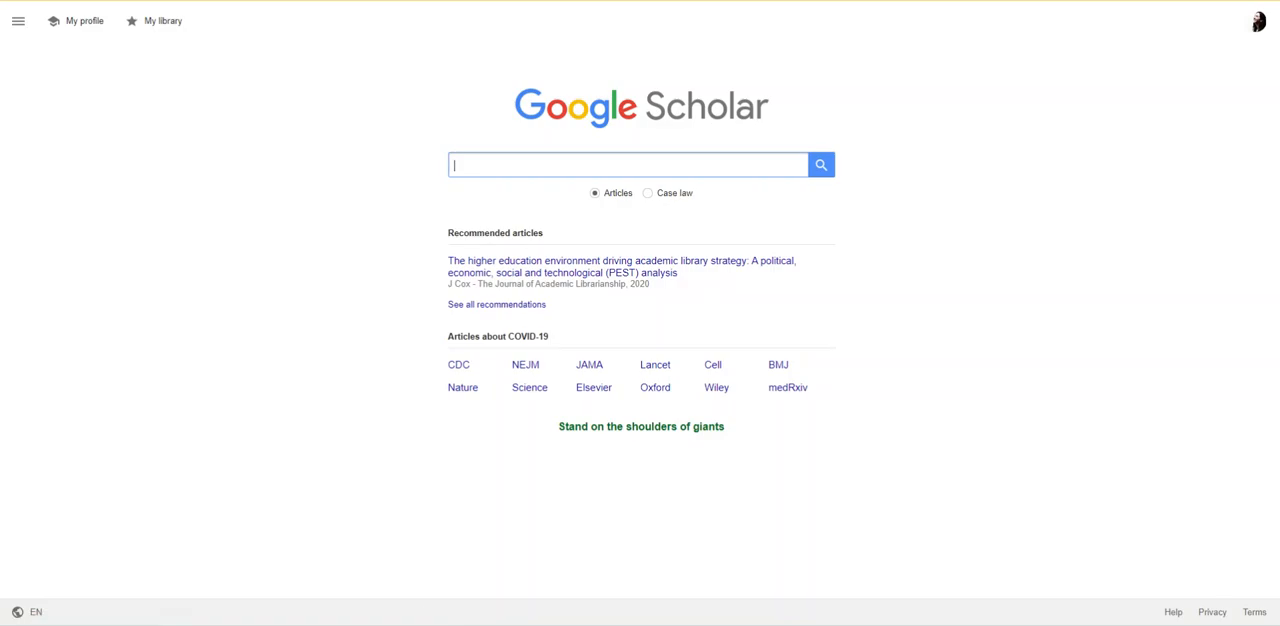
type("butchering")
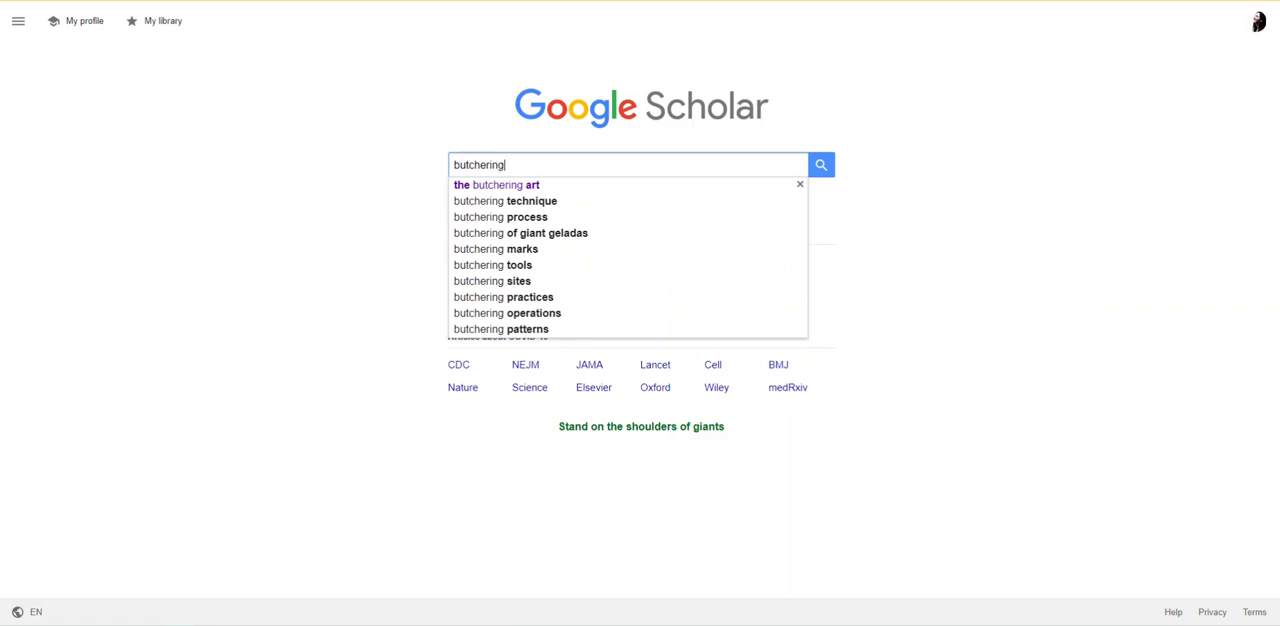
left_click(496, 184)
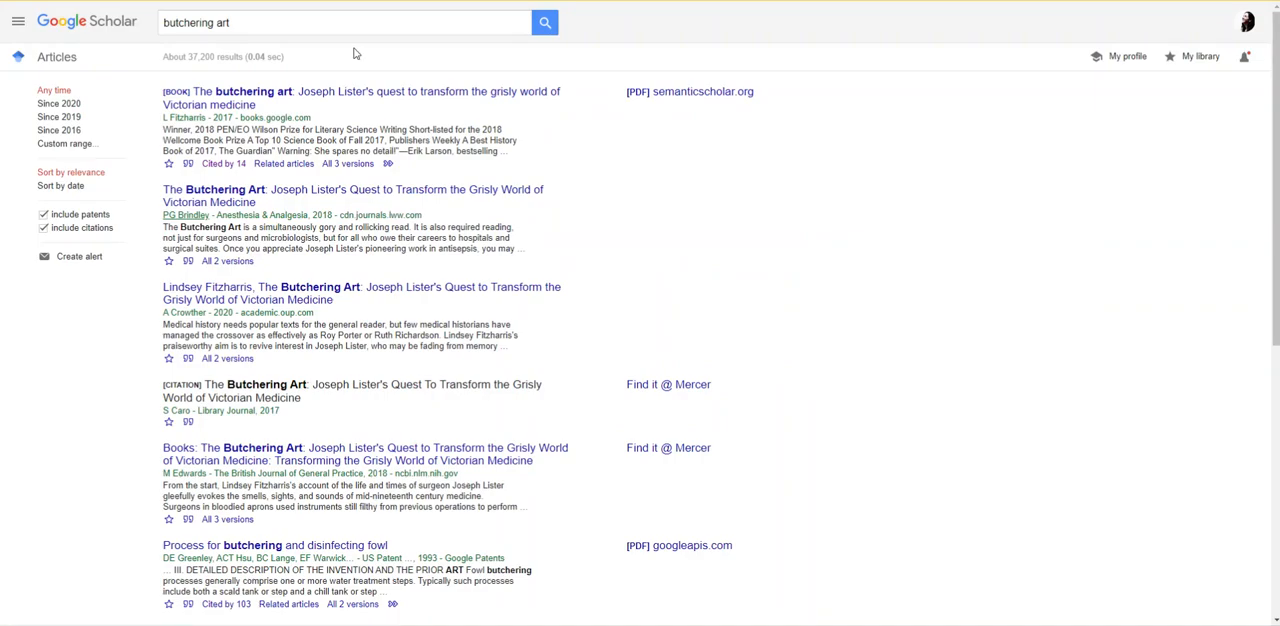
mouse_move(336, 104)
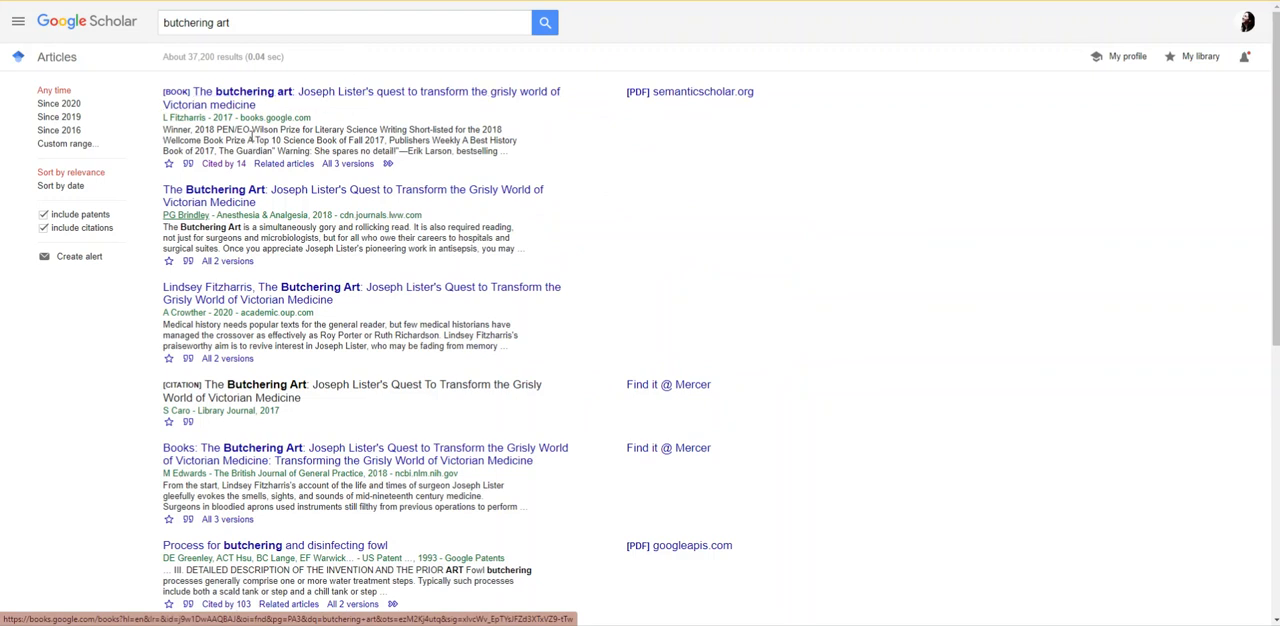
mouse_move(224, 164)
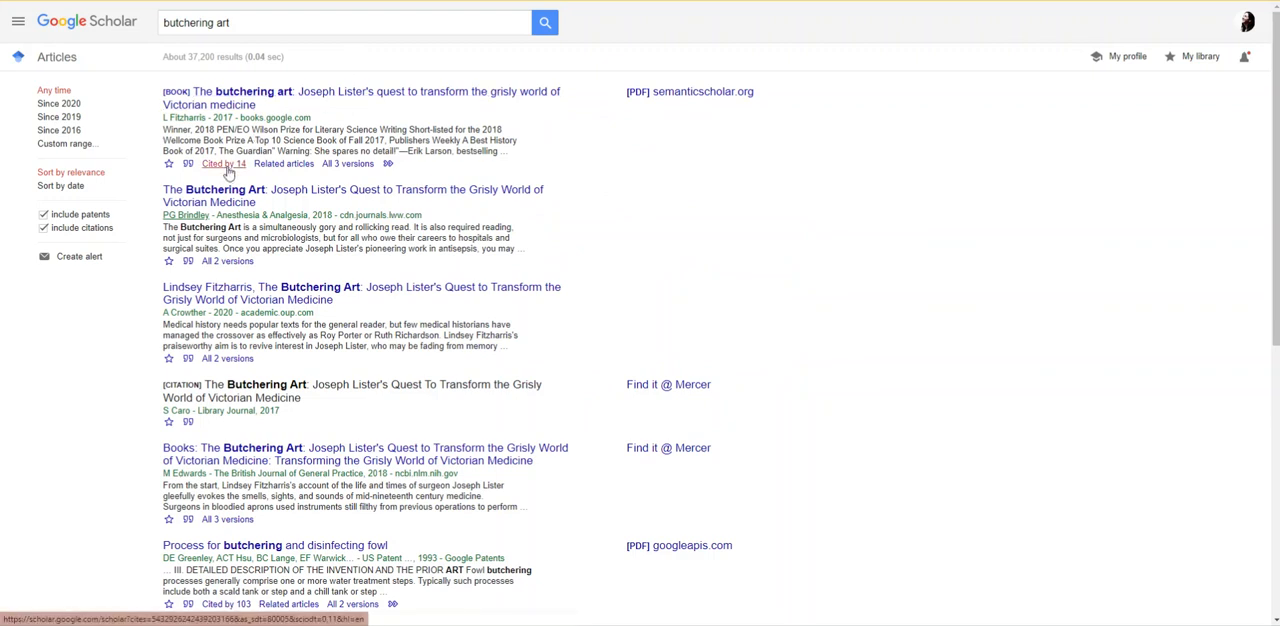
Step: List the 14 works citing The Butchering Art and review them down to the page links
left_click(220, 164)
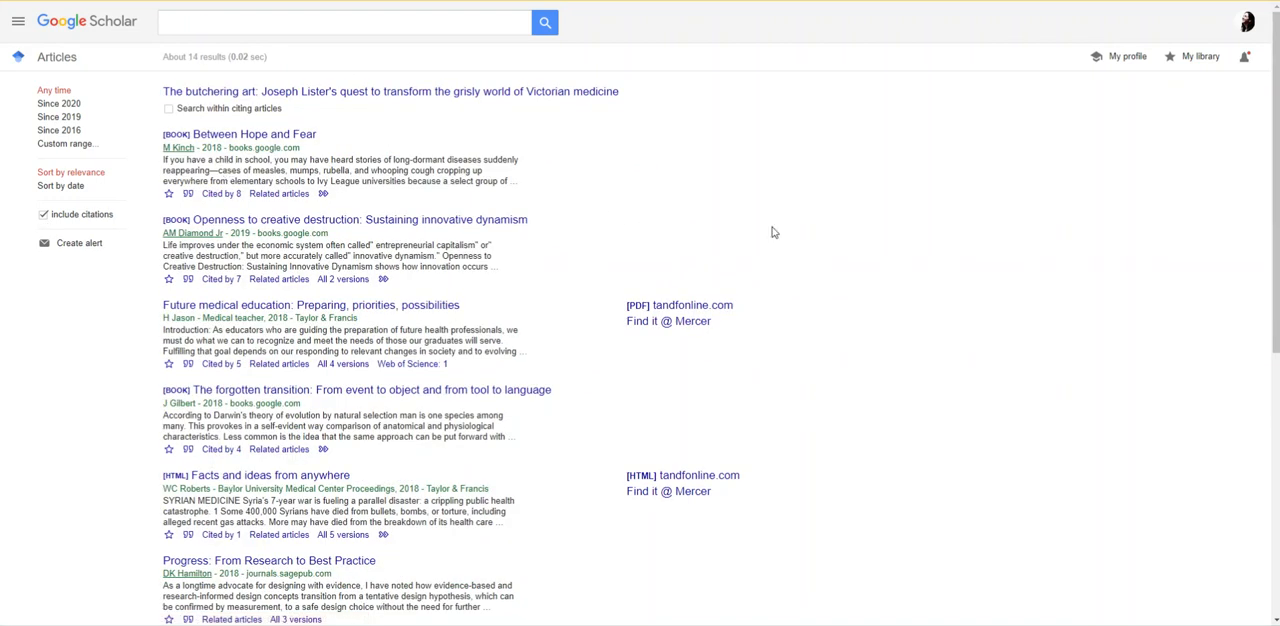
mouse_move(812, 242)
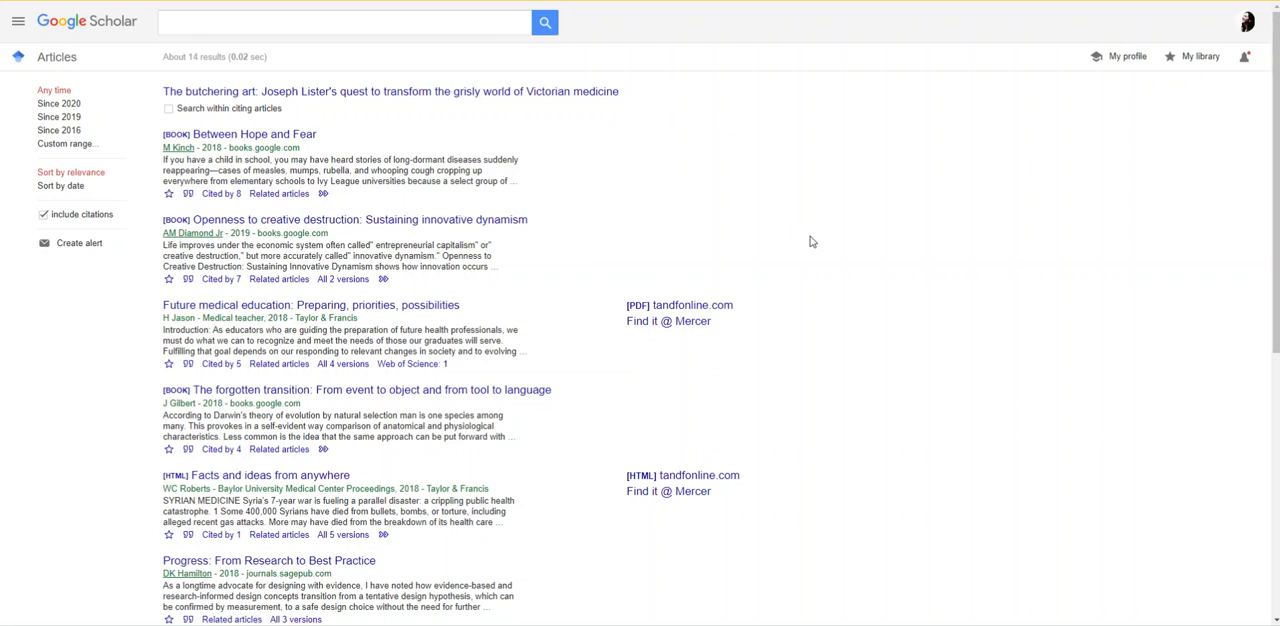
scroll("down", 3)
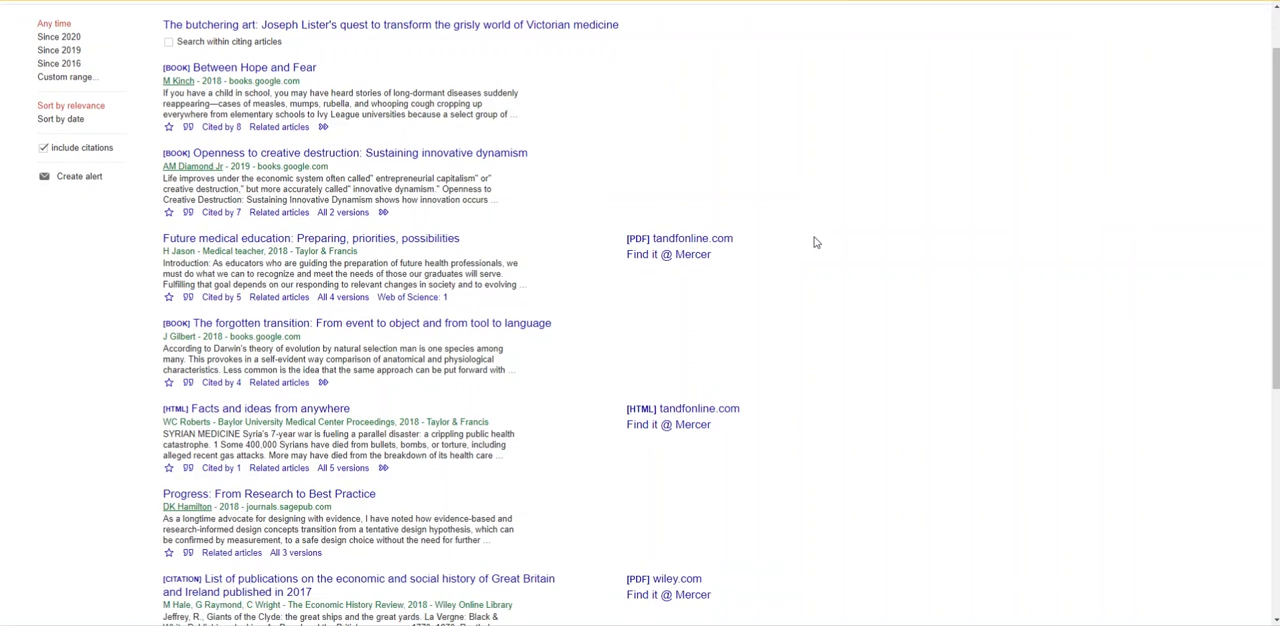
scroll("down", 3)
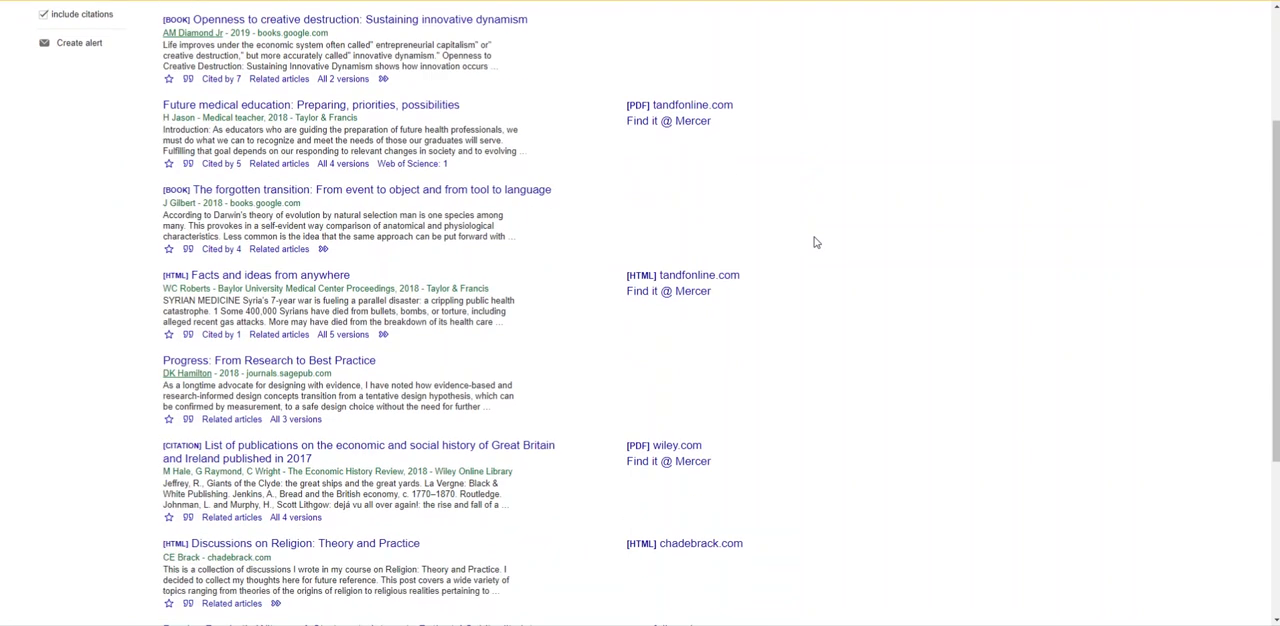
scroll("down", 3)
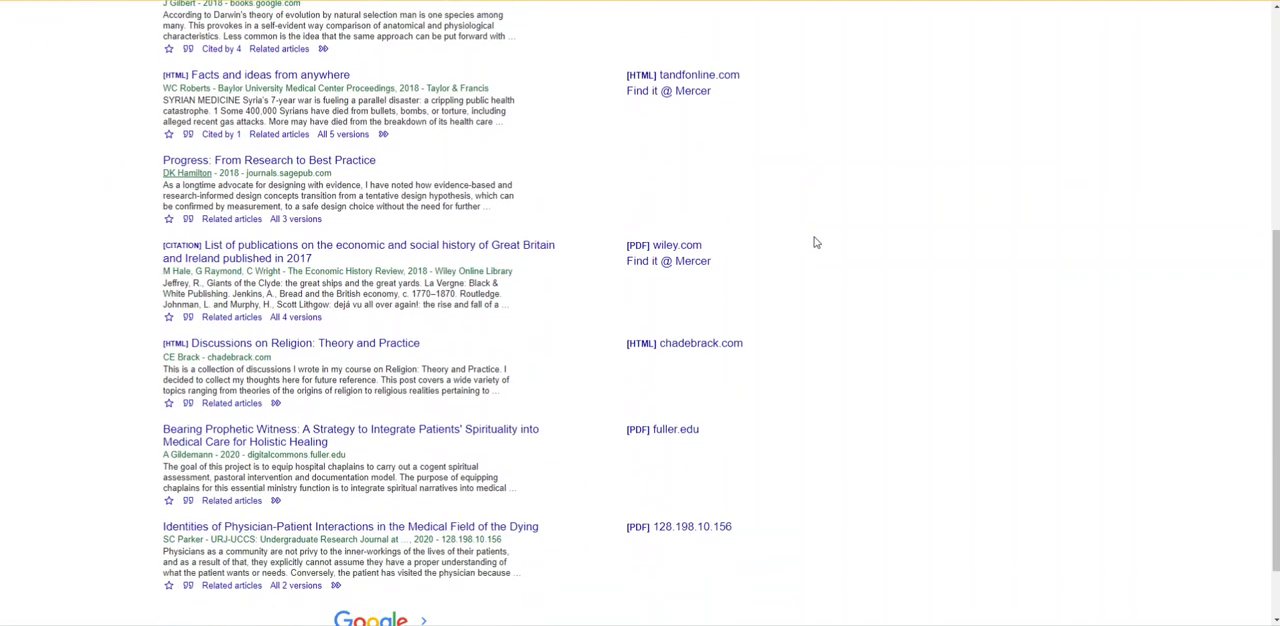
scroll("down", 3)
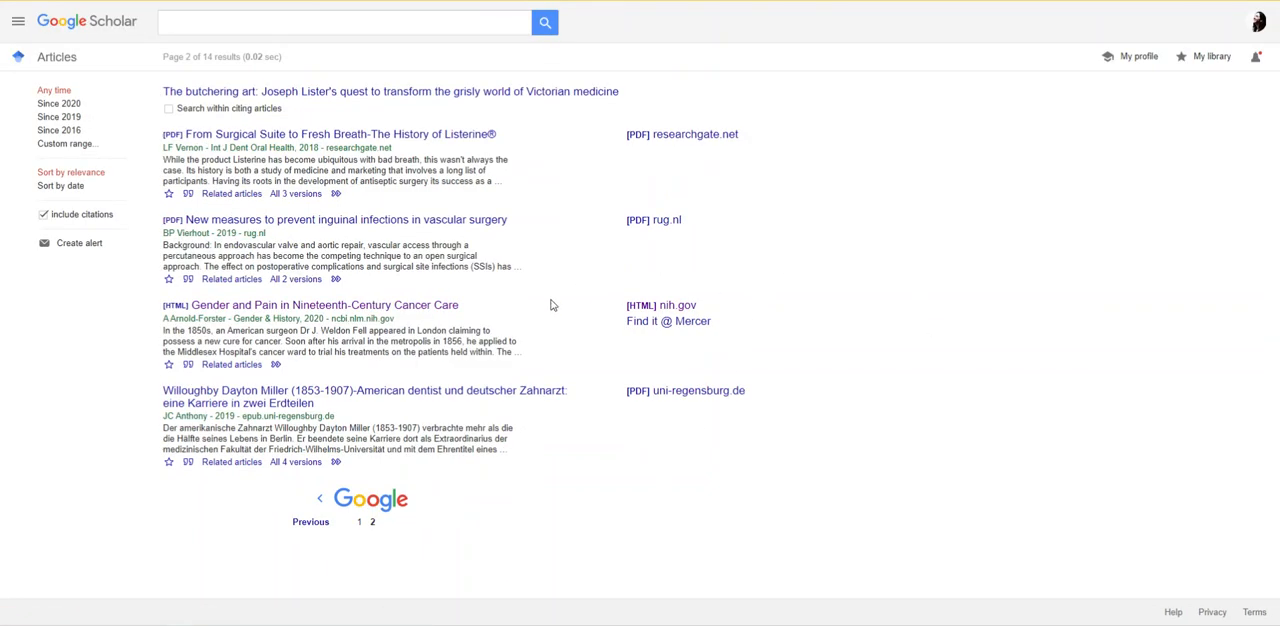
mouse_move(324, 304)
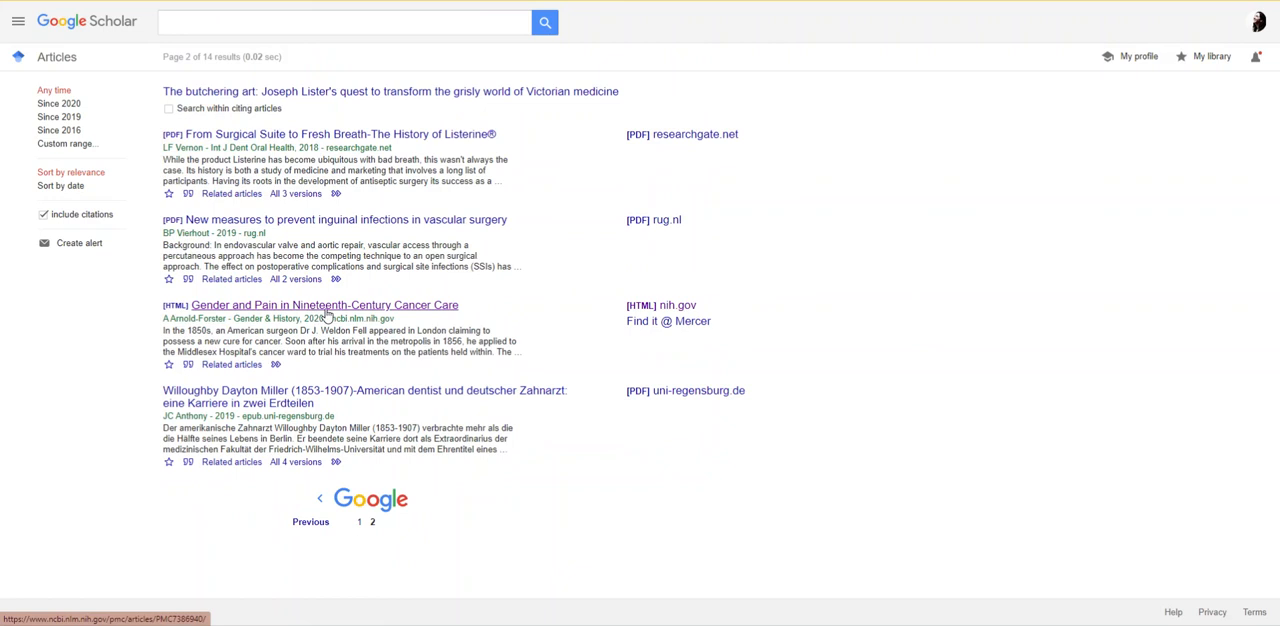
mouse_move(418, 316)
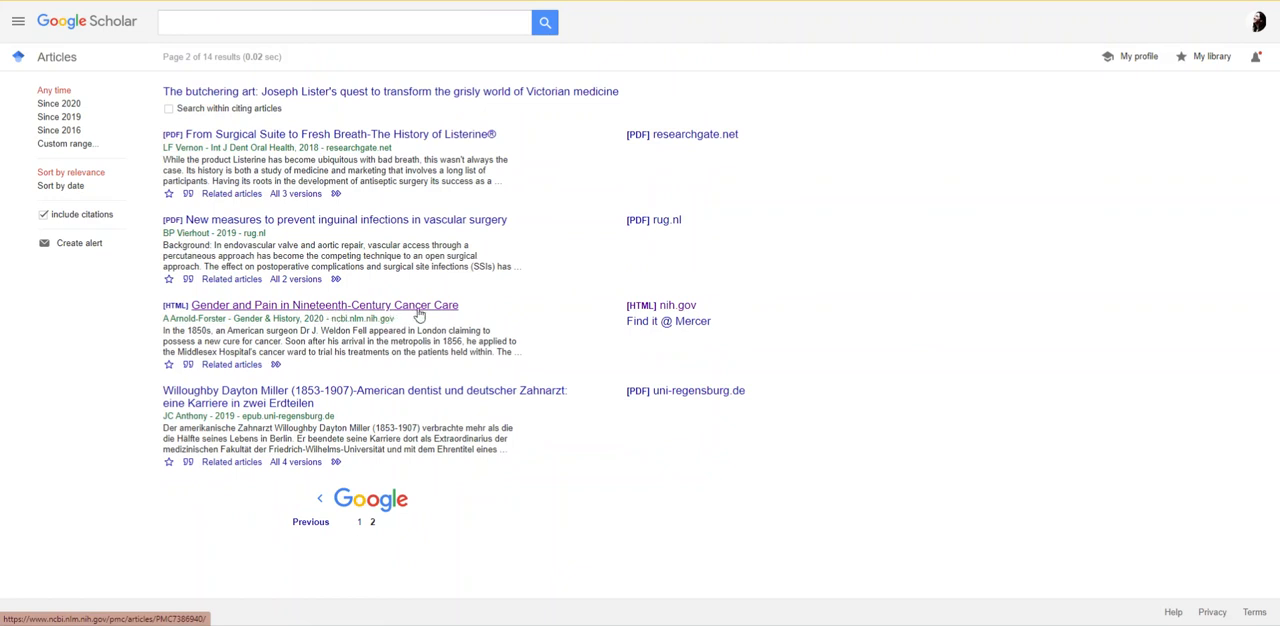
mouse_move(660, 304)
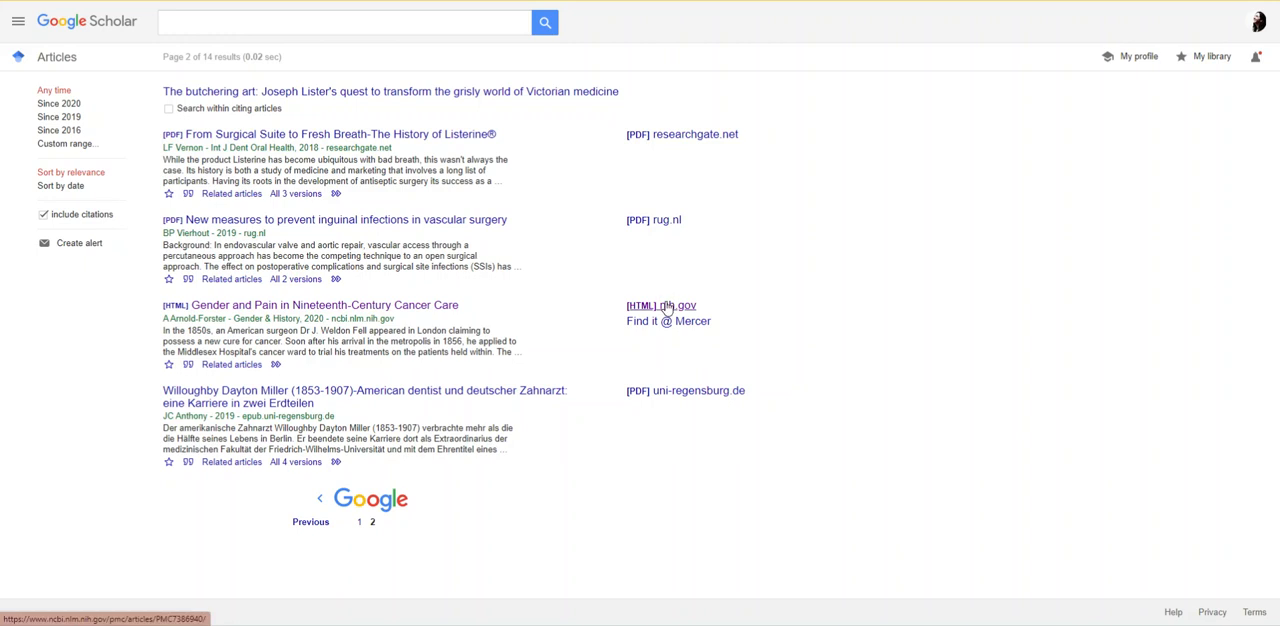
Step: Open Arnold-Forster's Gender and Pain article via Find it @ Mercer, highlight the author, and head to the library site ('lib')
left_click(660, 304)
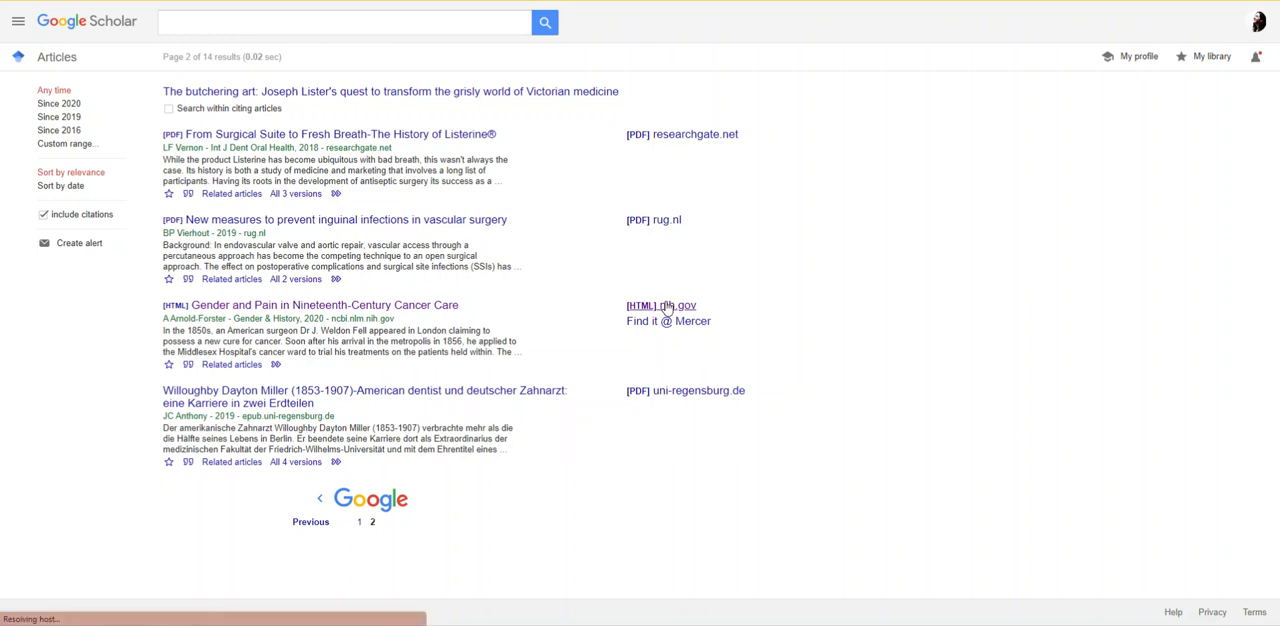
left_click(660, 304)
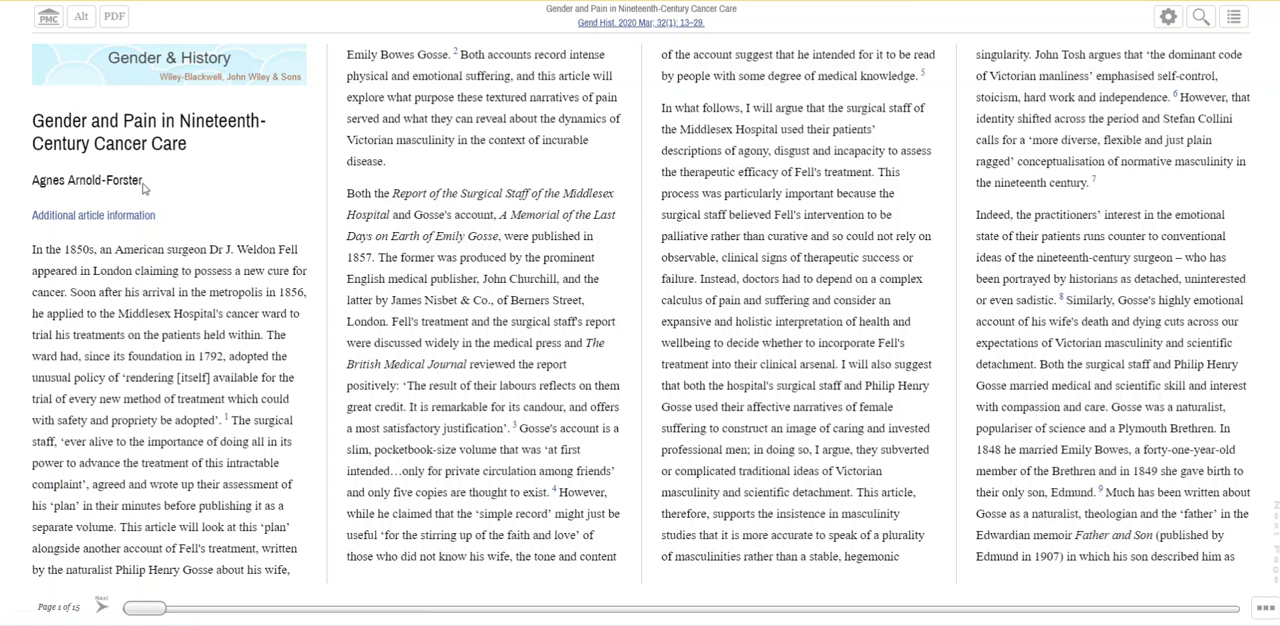
double_click(88, 180)
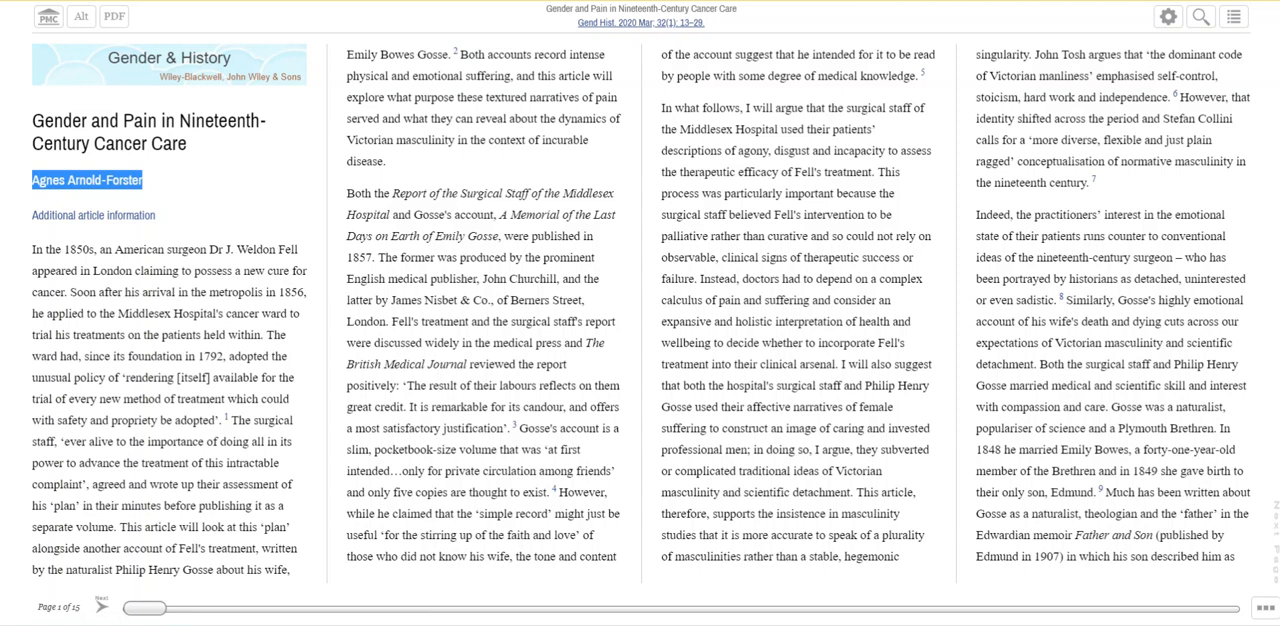
type("lib")
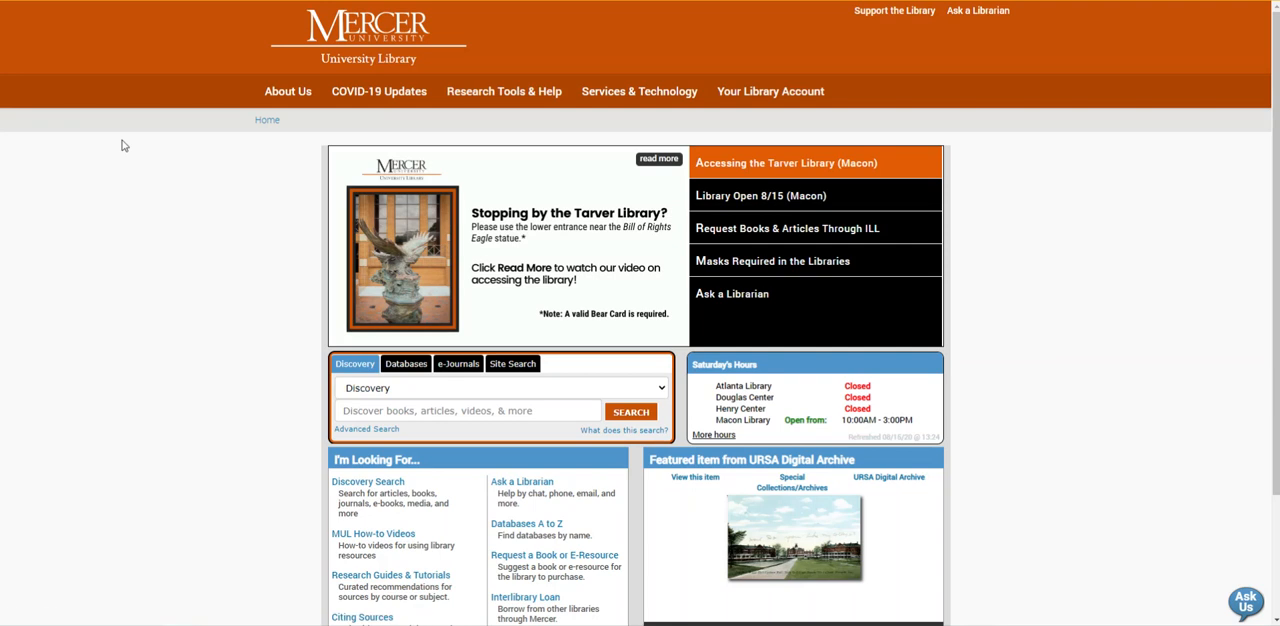
mouse_move(406, 302)
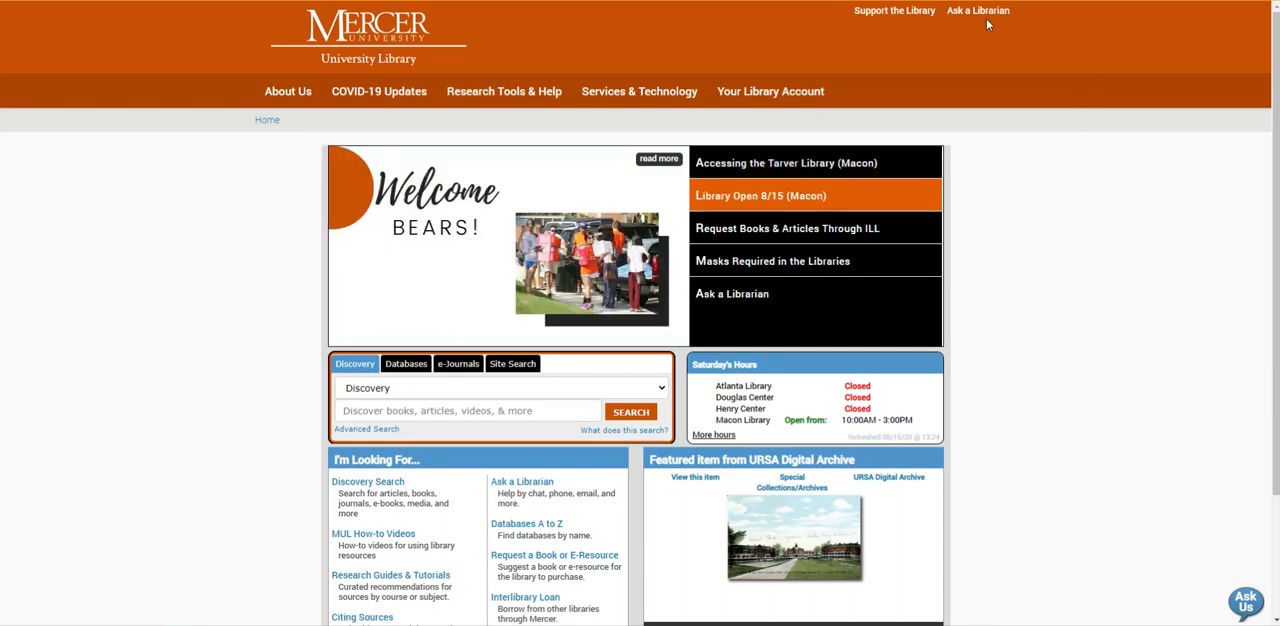
Step: Open Ask a Librarian and review the FAQ, consultation, email and phone contact options
left_click(976, 10)
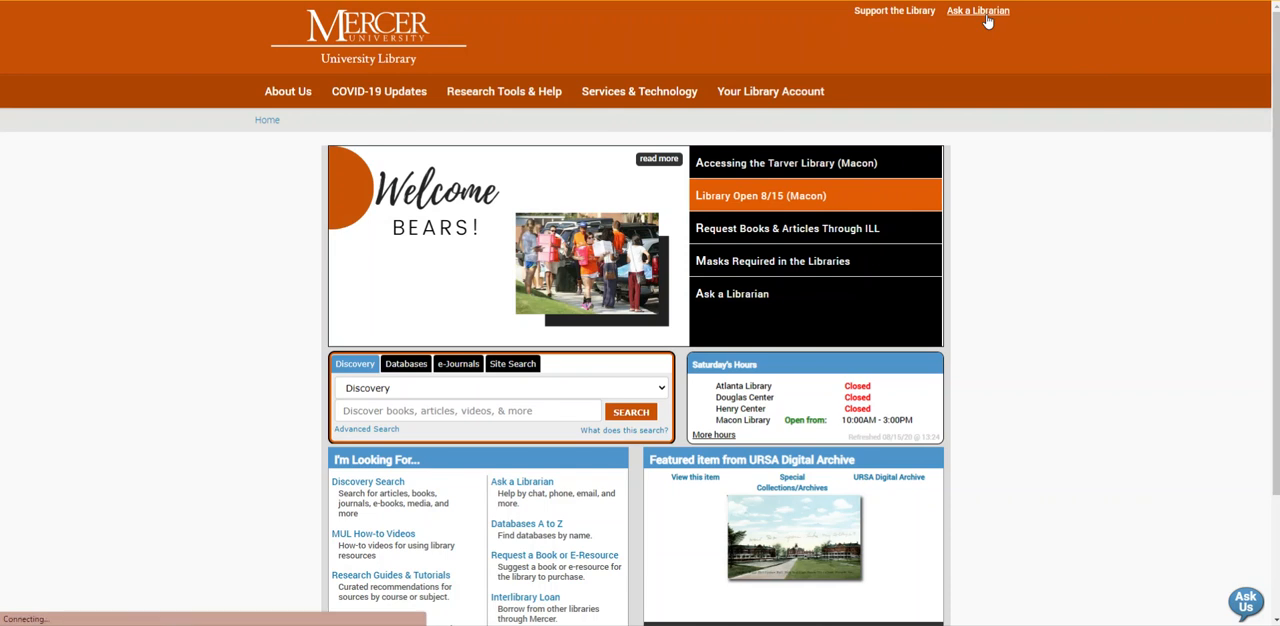
left_click(976, 10)
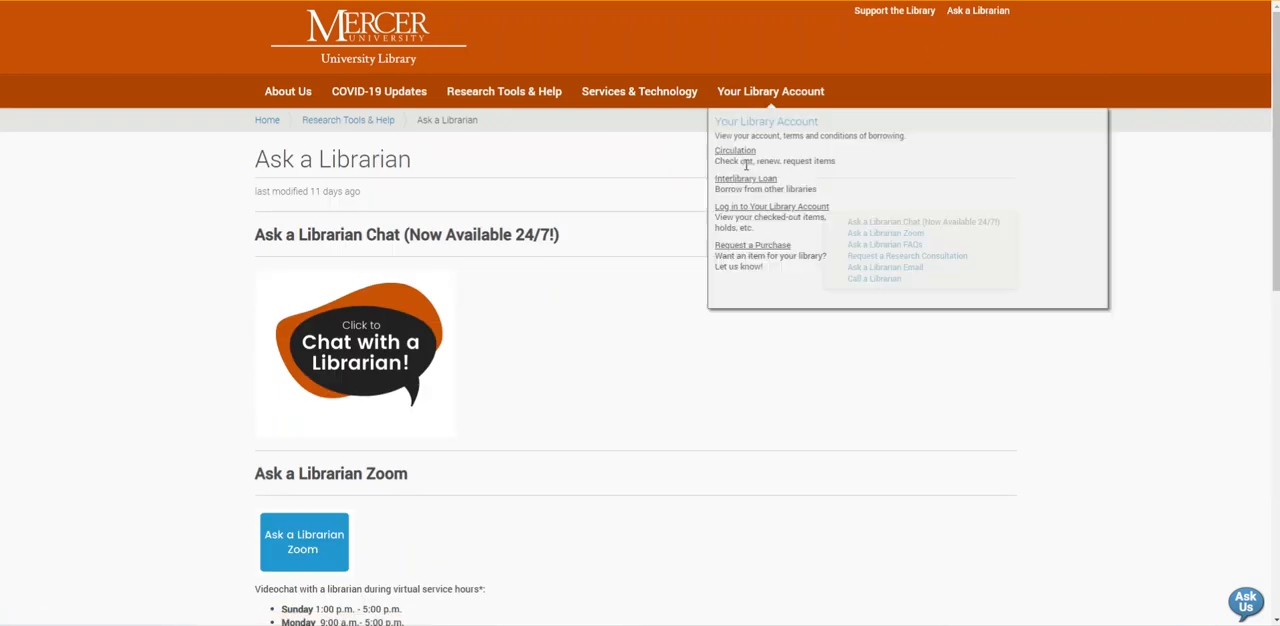
scroll("down", 3)
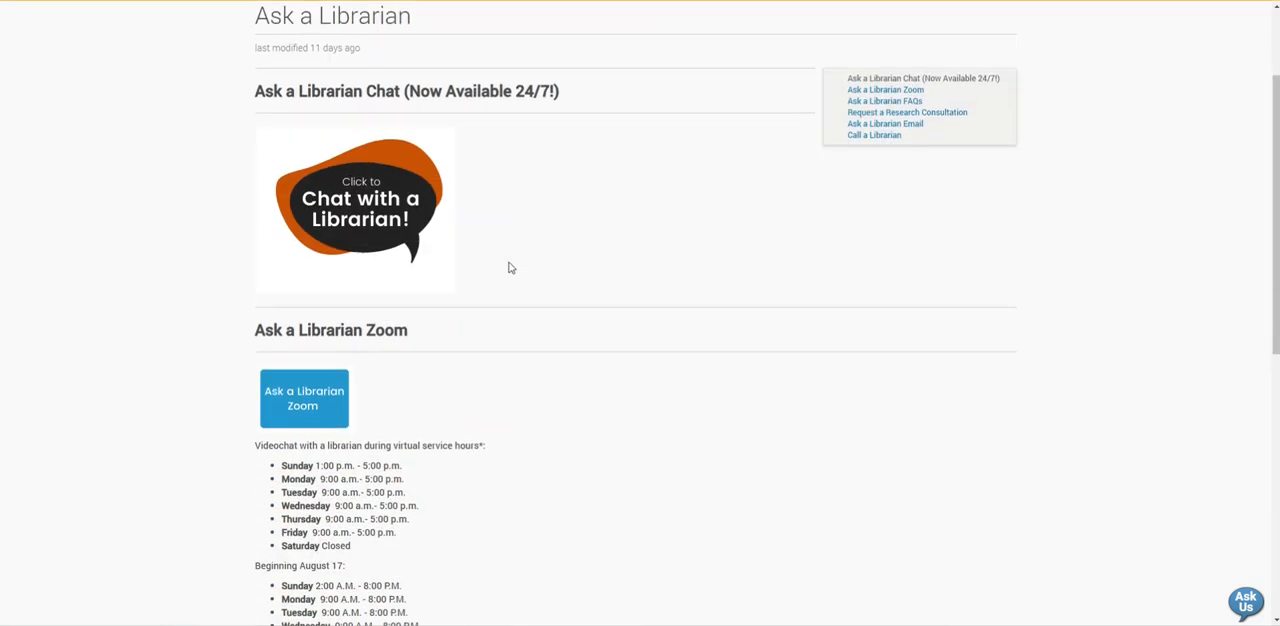
scroll("down", 3)
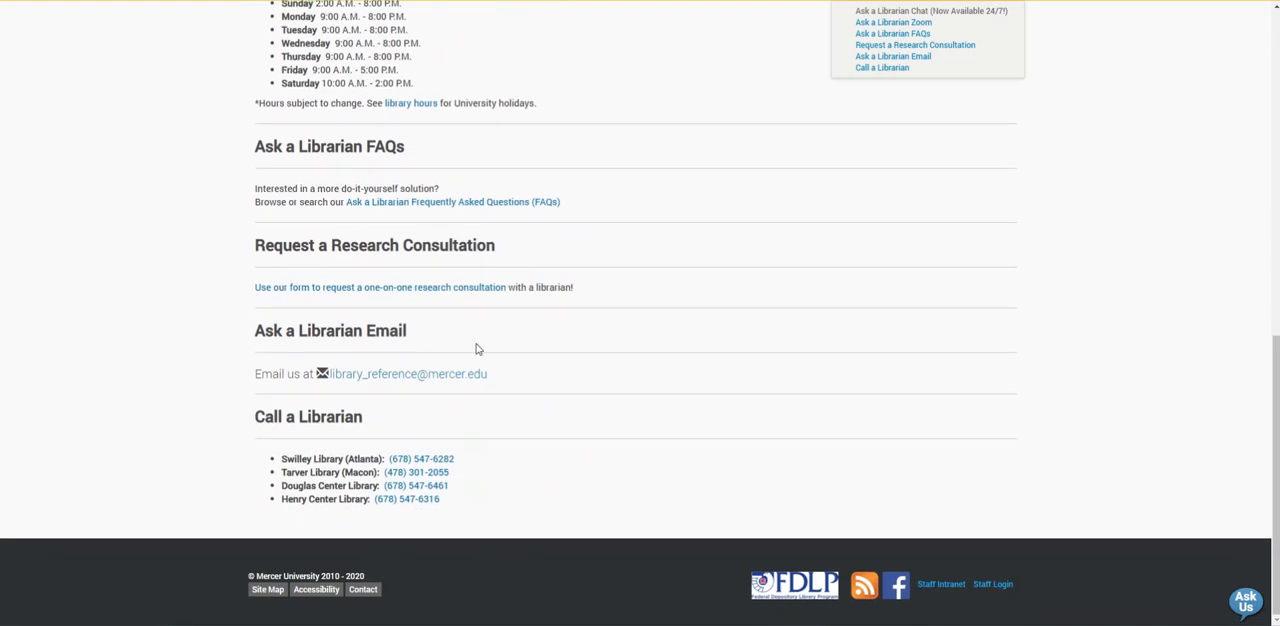
mouse_move(588, 128)
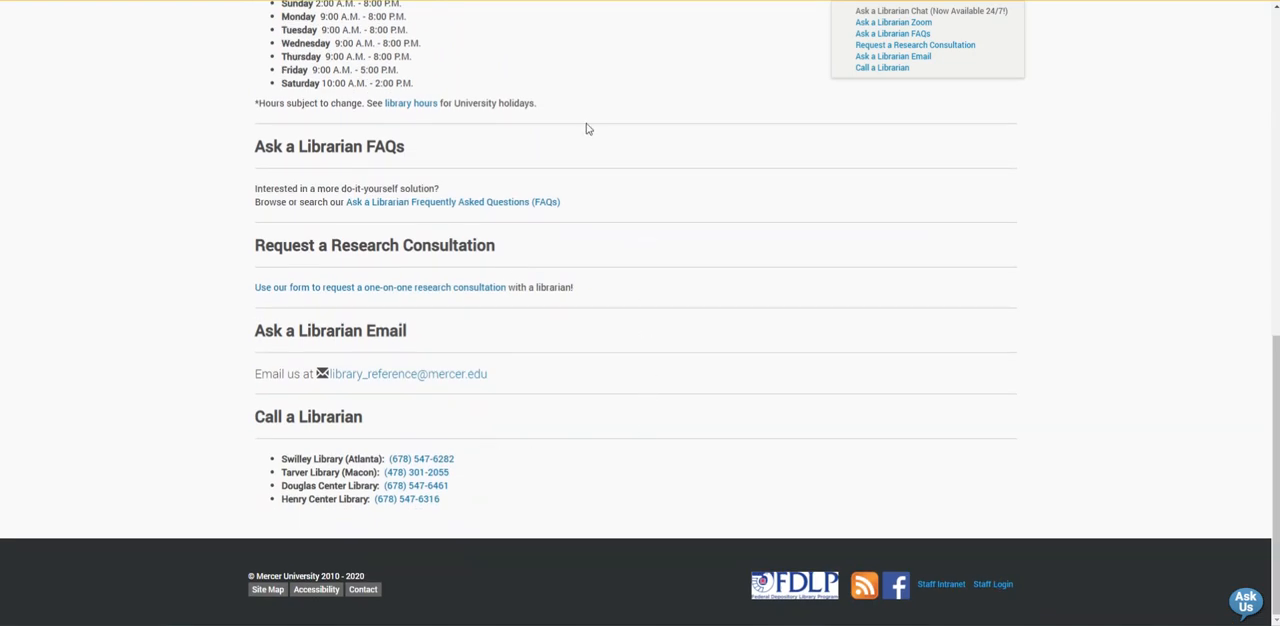